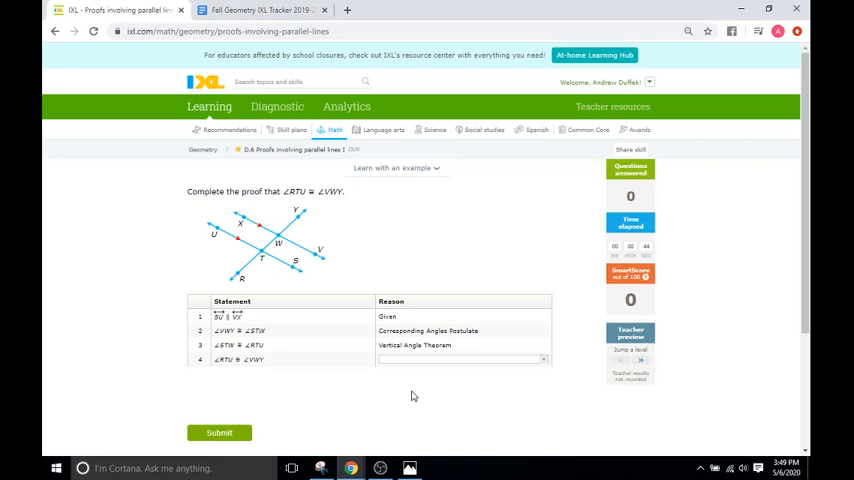
mouse_move(201, 208)
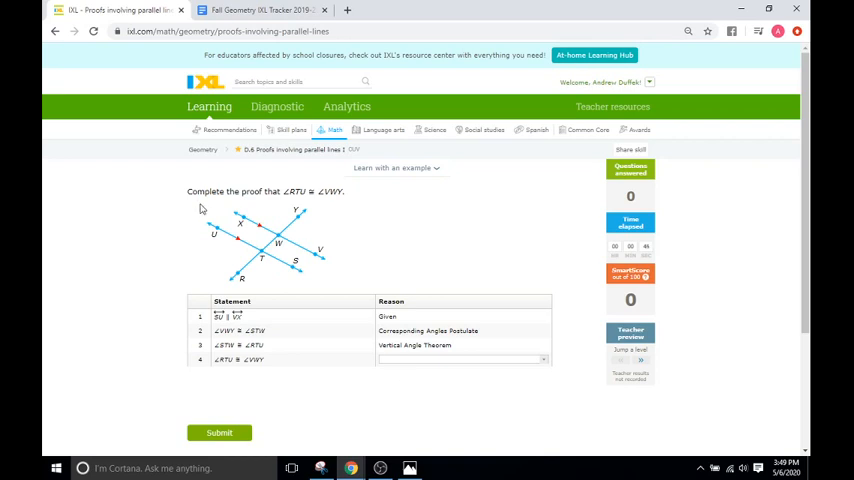
mouse_move(120, 303)
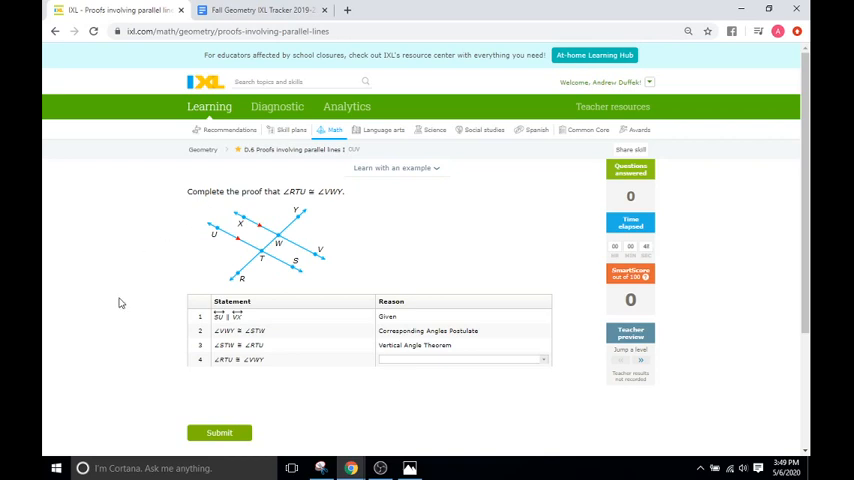
mouse_move(434, 390)
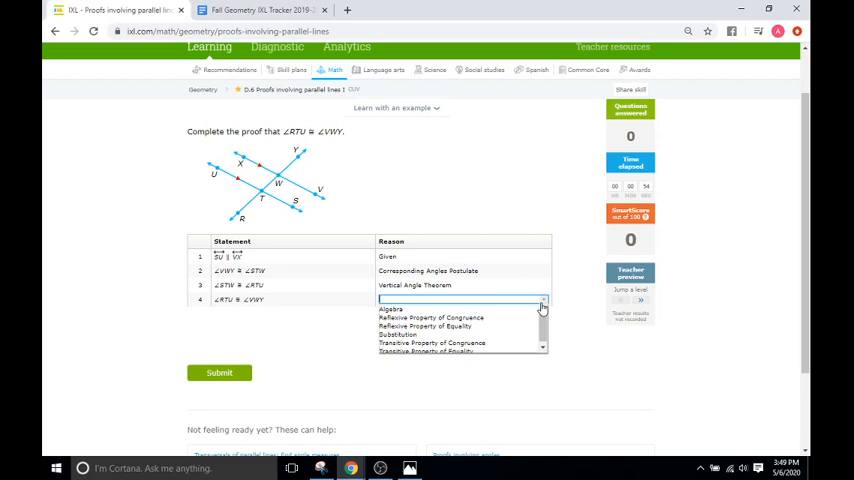
Step: Close the reason choices without selecting one, leaving step 4 blank
click(328, 285)
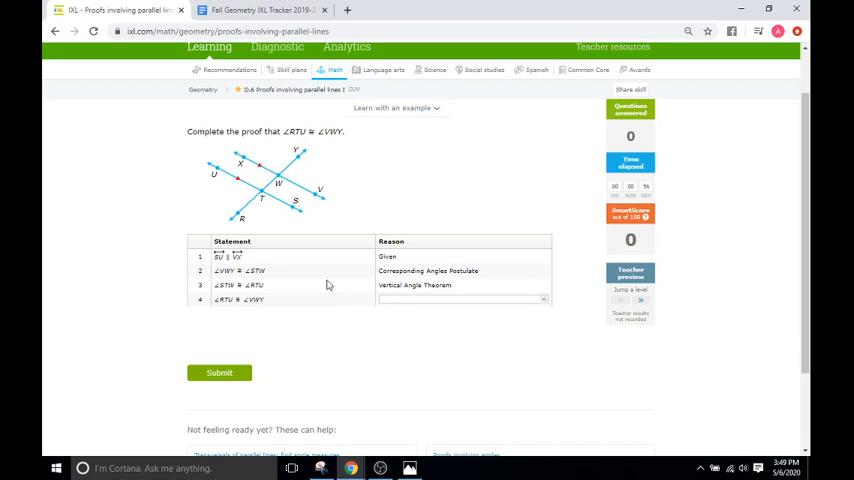
mouse_move(308, 248)
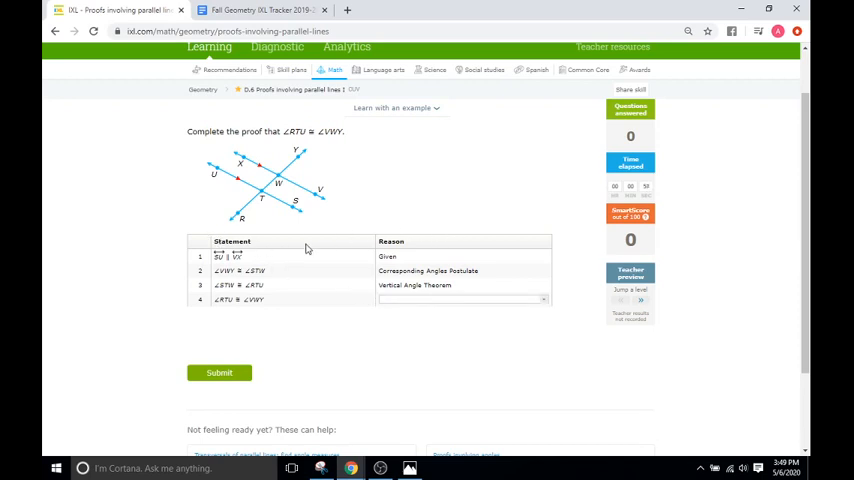
mouse_move(242, 258)
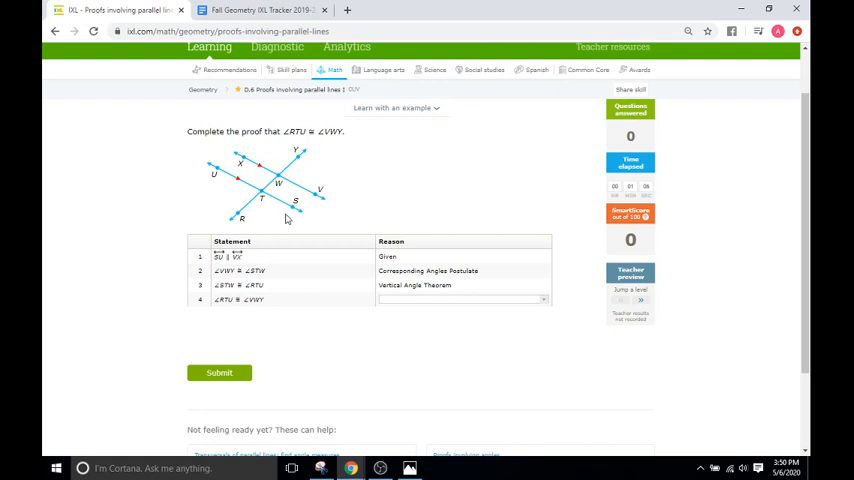
mouse_move(450, 285)
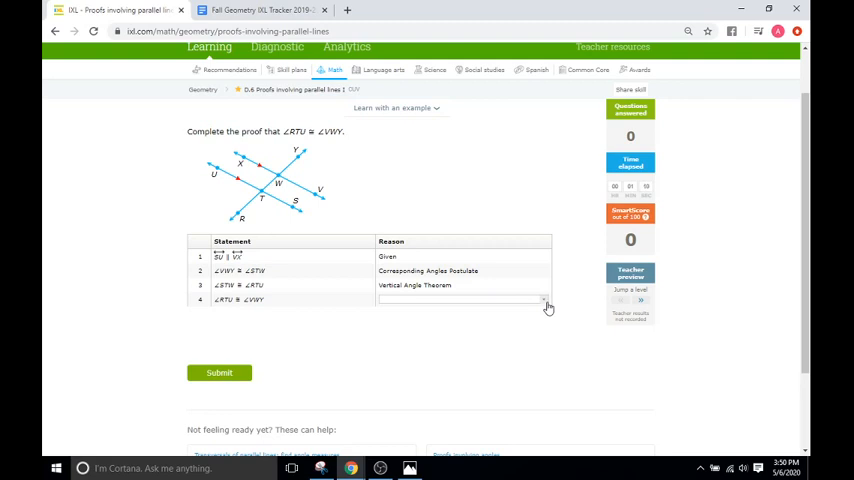
mouse_move(246, 281)
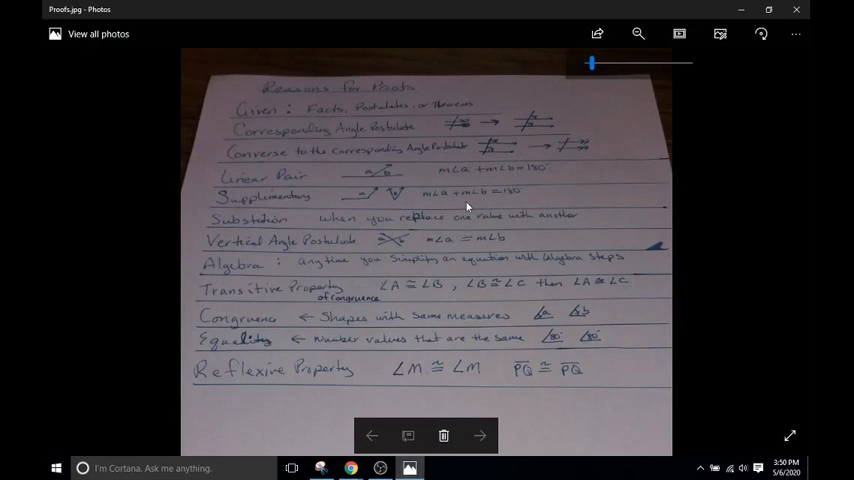
mouse_move(145, 221)
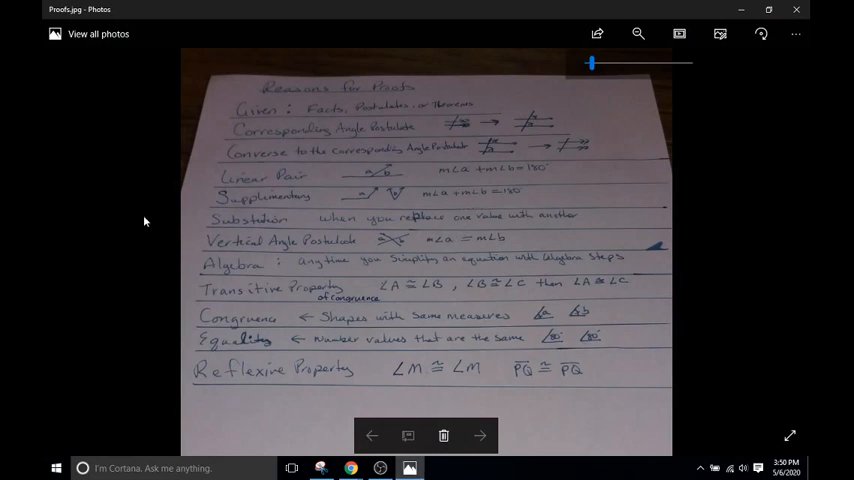
mouse_move(314, 130)
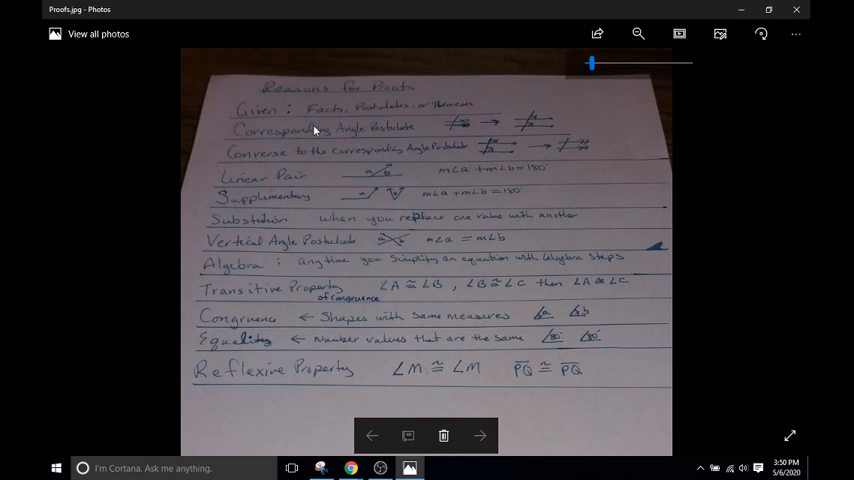
mouse_move(255, 117)
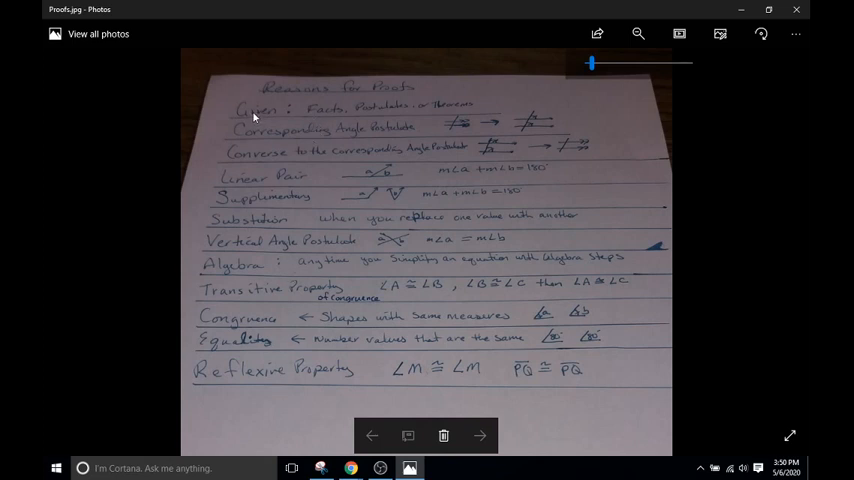
mouse_move(362, 454)
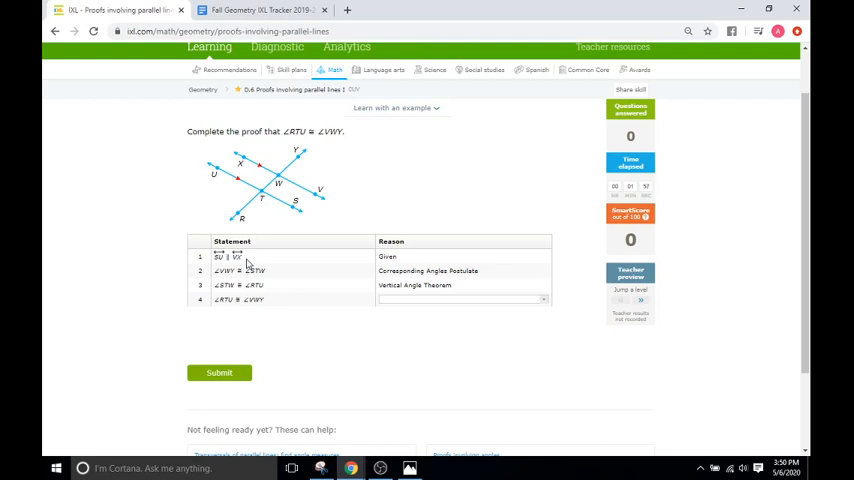
mouse_move(413, 257)
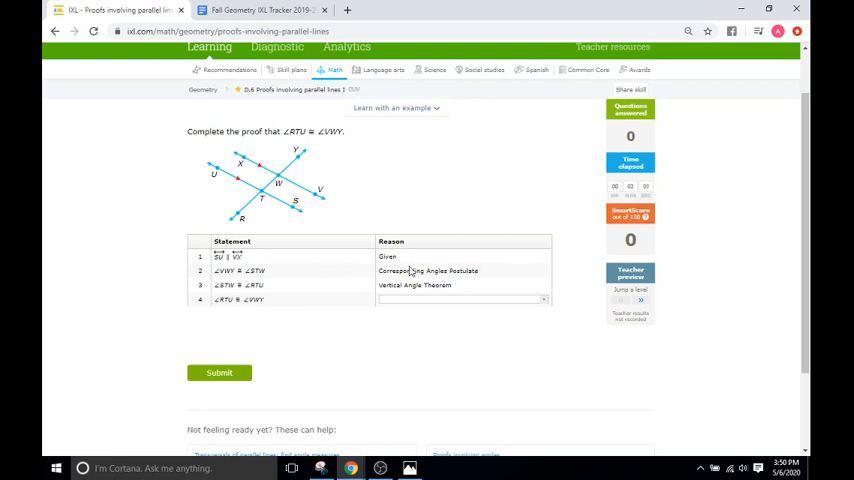
mouse_move(390, 298)
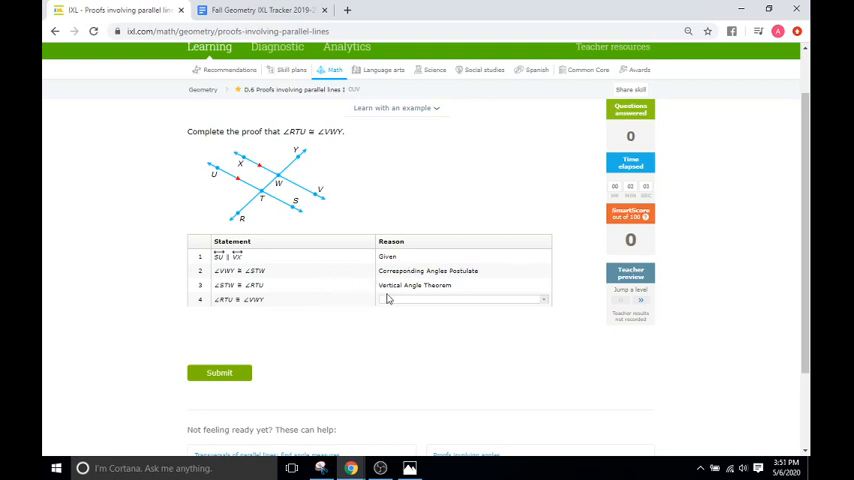
mouse_move(263, 203)
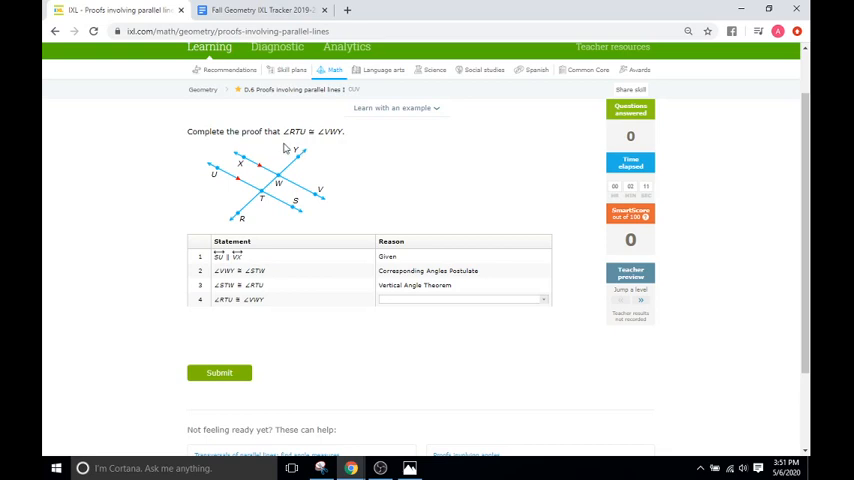
mouse_move(332, 144)
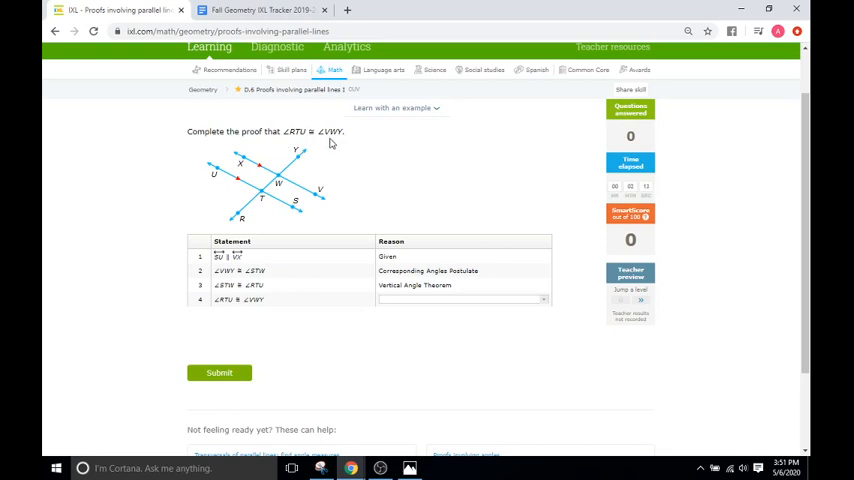
mouse_move(284, 271)
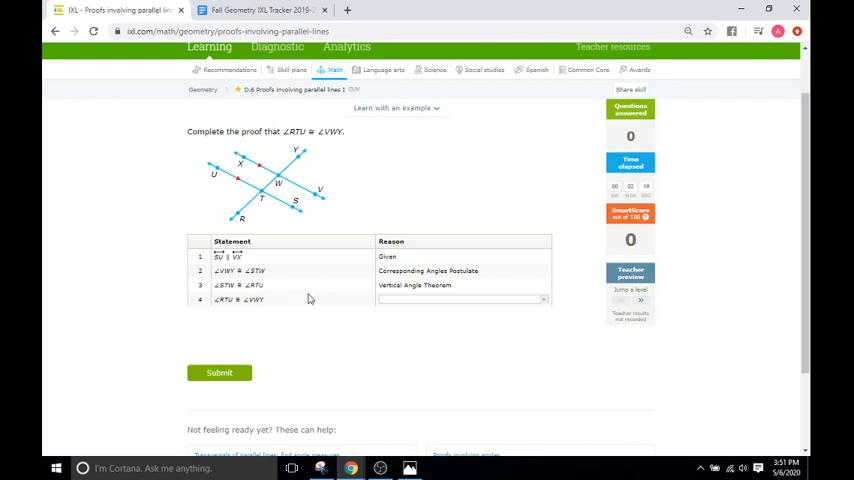
mouse_move(360, 351)
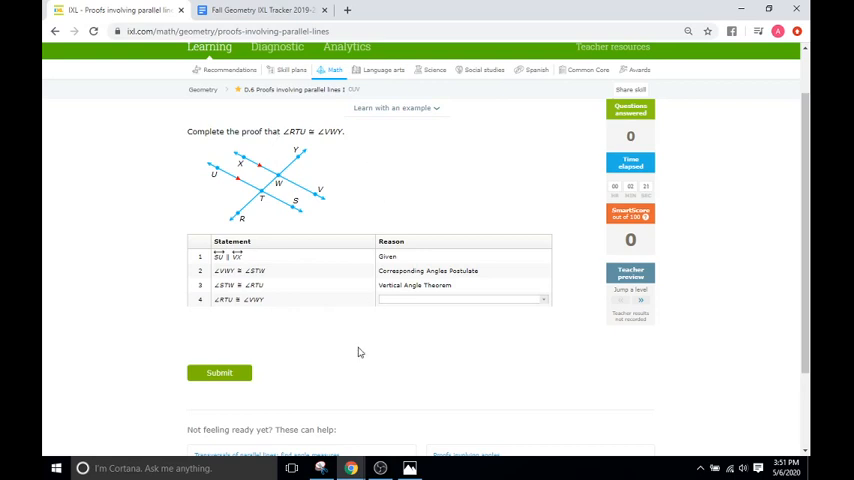
Step: Return to the ∠RTU ≅ ∠VWY proof with step 4's reason still unanswered
click(409, 468)
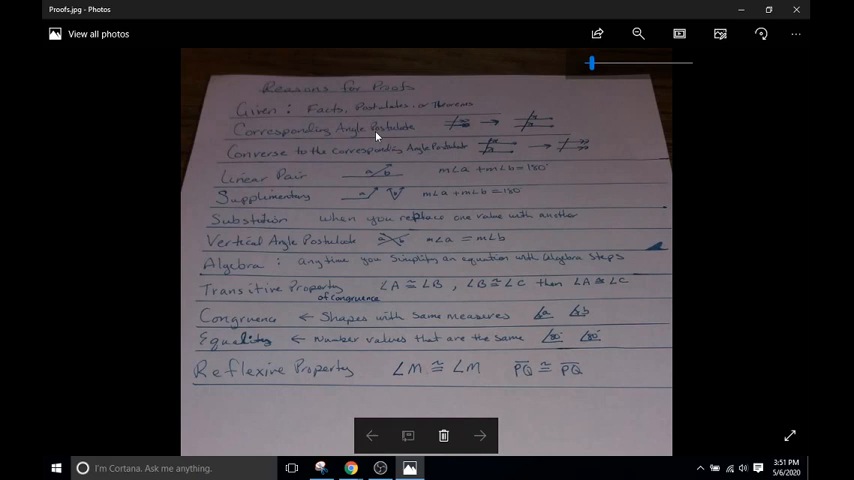
mouse_move(453, 133)
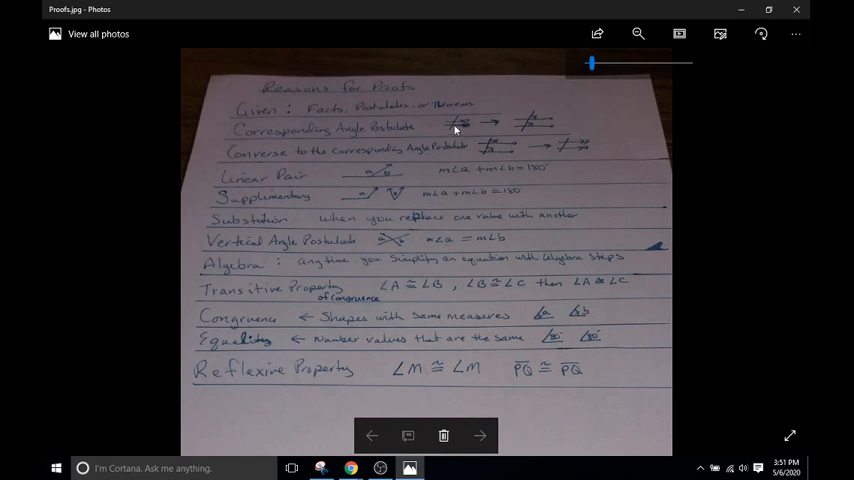
mouse_move(535, 132)
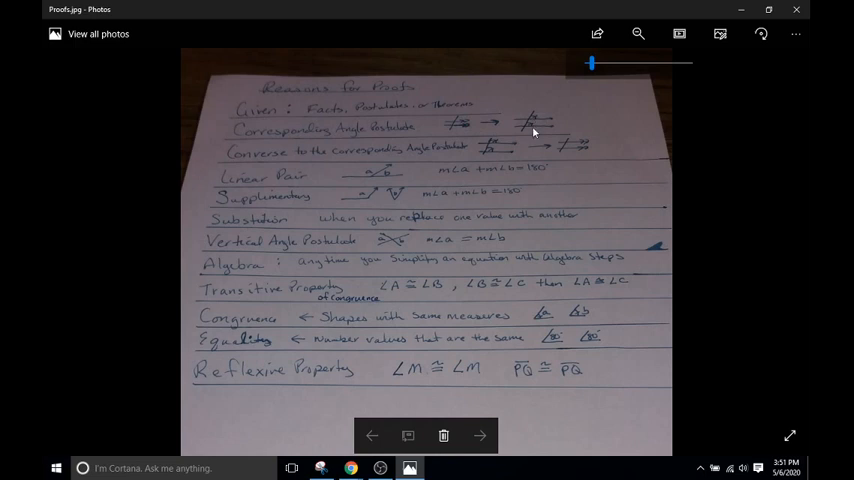
mouse_move(468, 134)
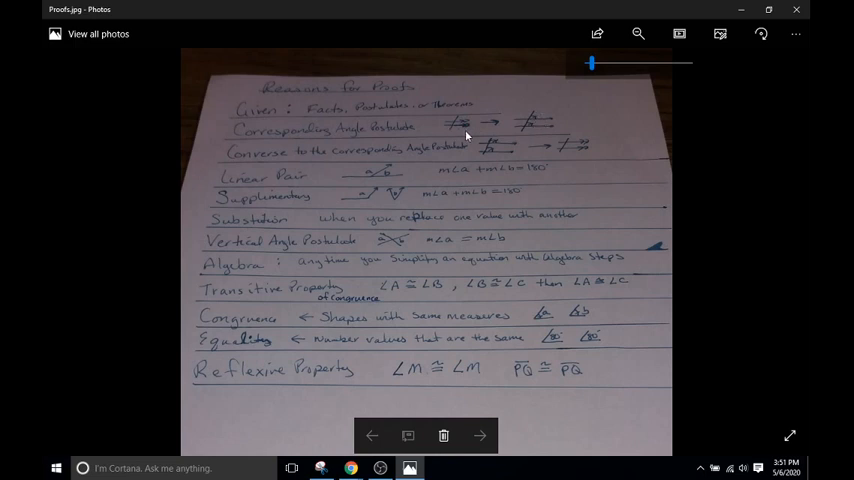
mouse_move(538, 122)
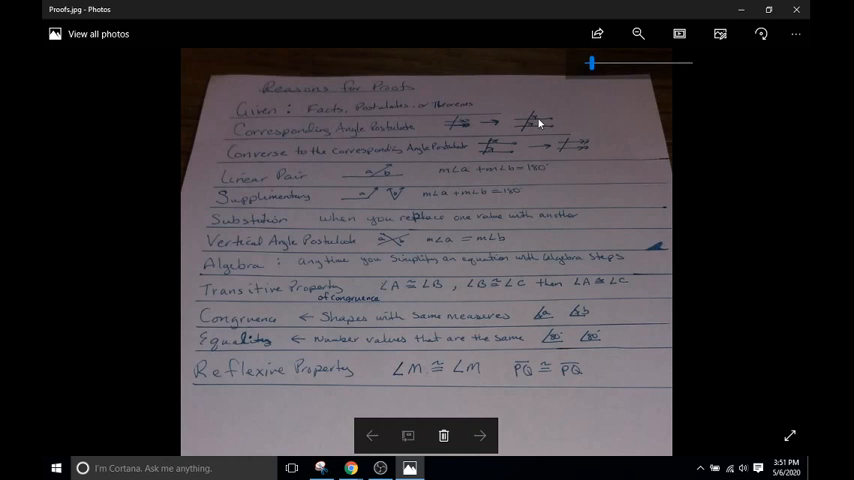
mouse_move(463, 126)
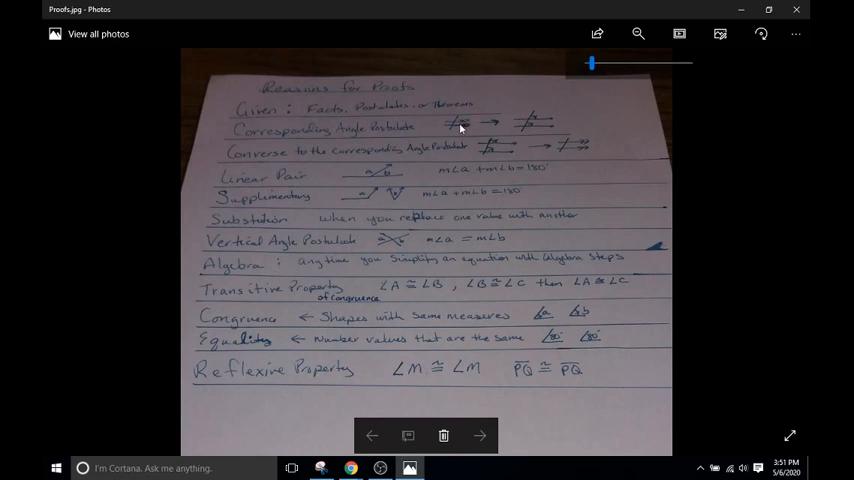
mouse_move(447, 159)
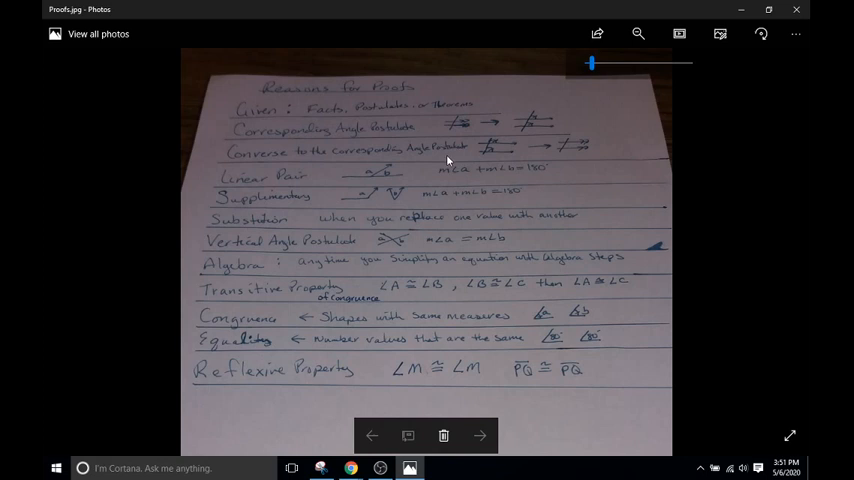
mouse_move(494, 157)
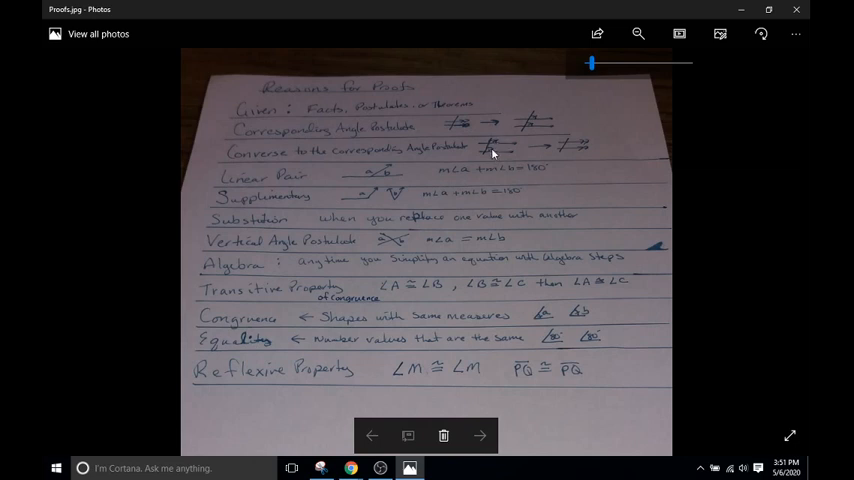
mouse_move(581, 156)
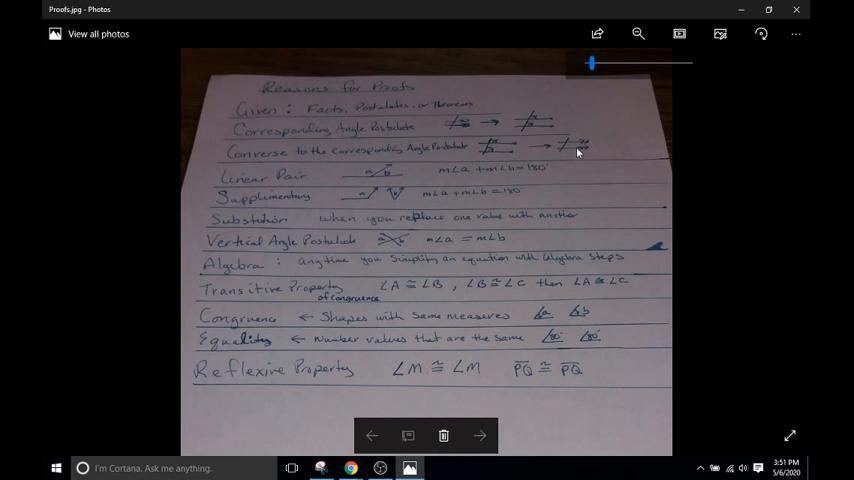
mouse_move(458, 128)
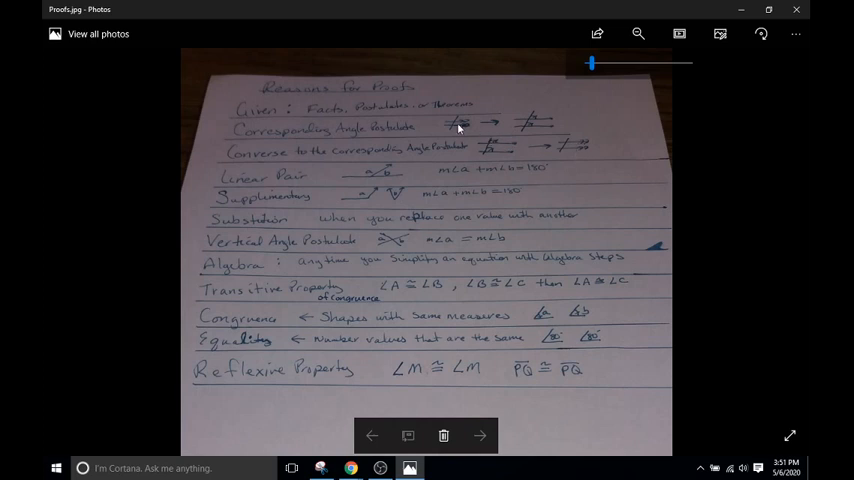
mouse_move(468, 143)
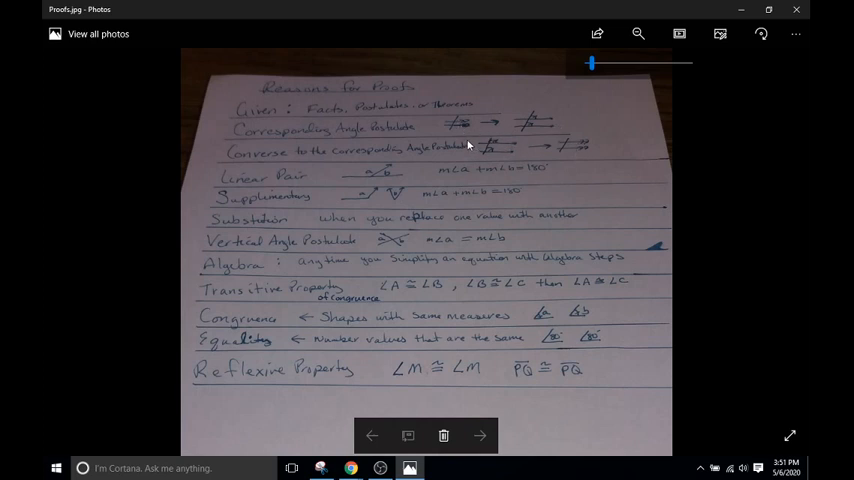
mouse_move(543, 121)
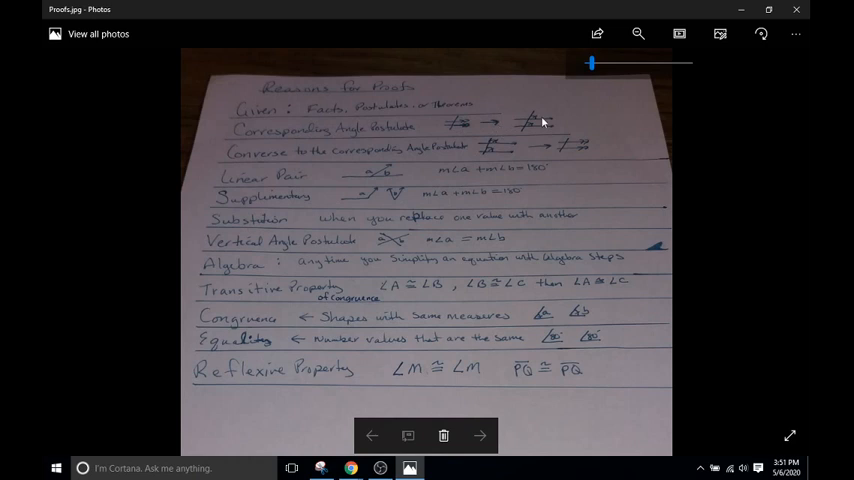
mouse_move(588, 155)
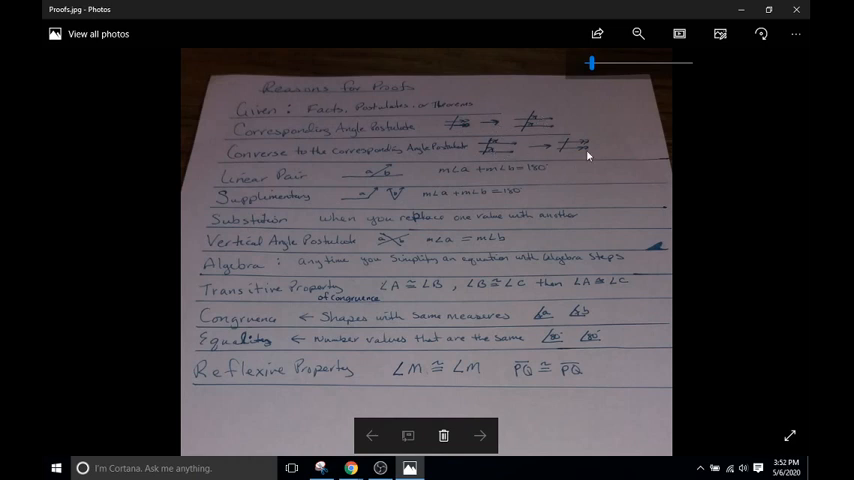
mouse_move(297, 195)
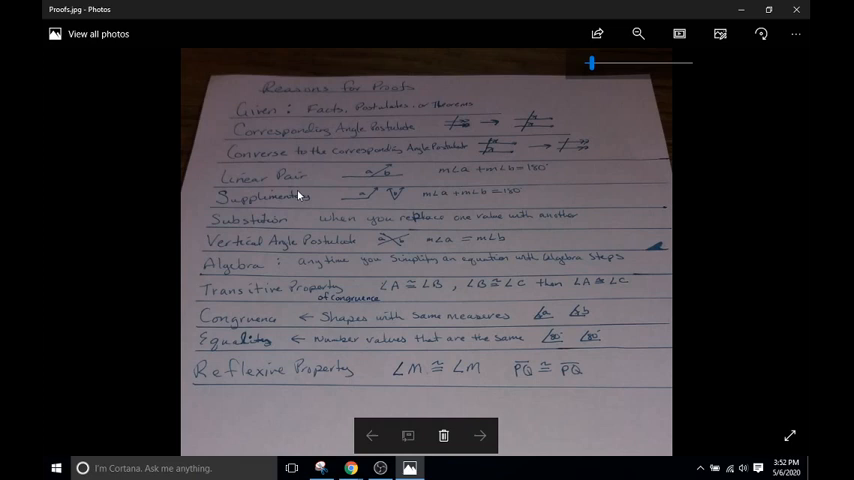
mouse_move(393, 178)
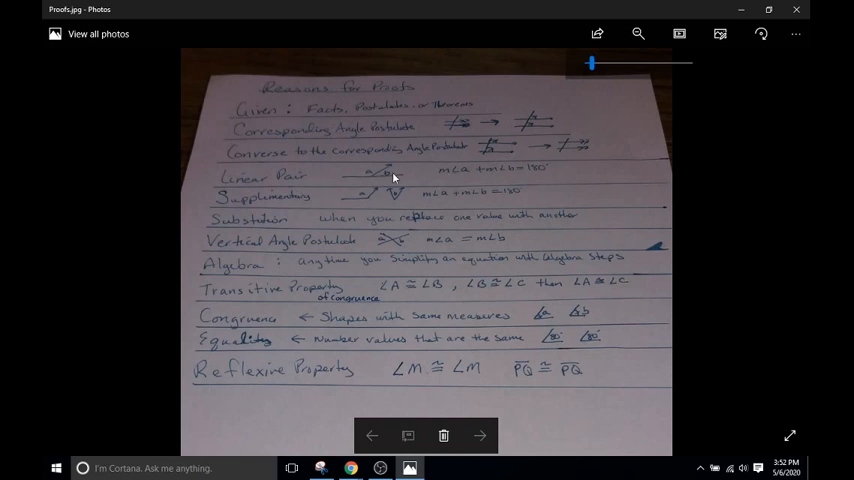
mouse_move(293, 204)
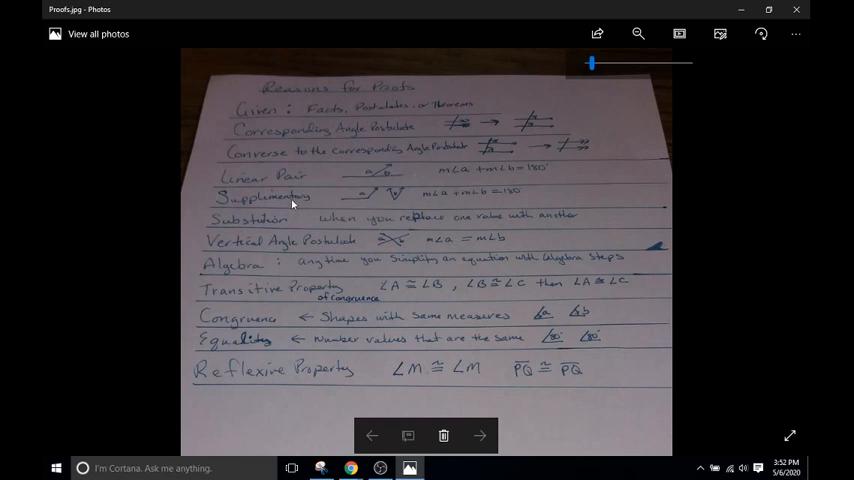
mouse_move(360, 200)
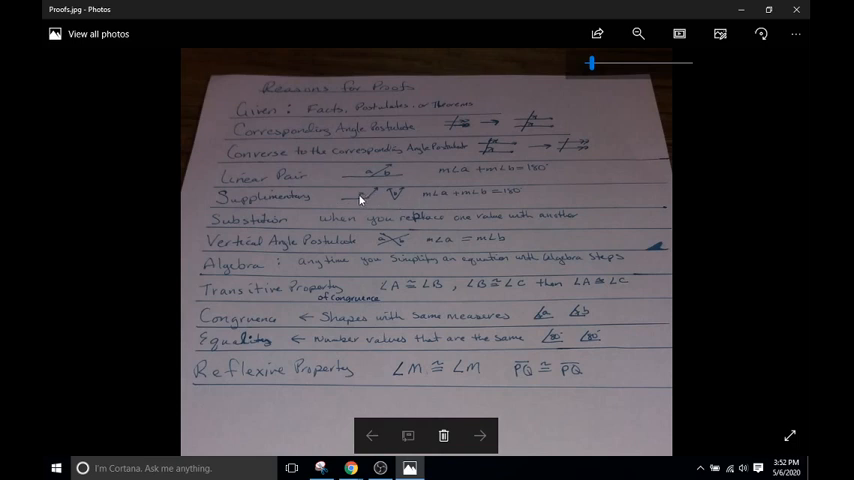
mouse_move(511, 199)
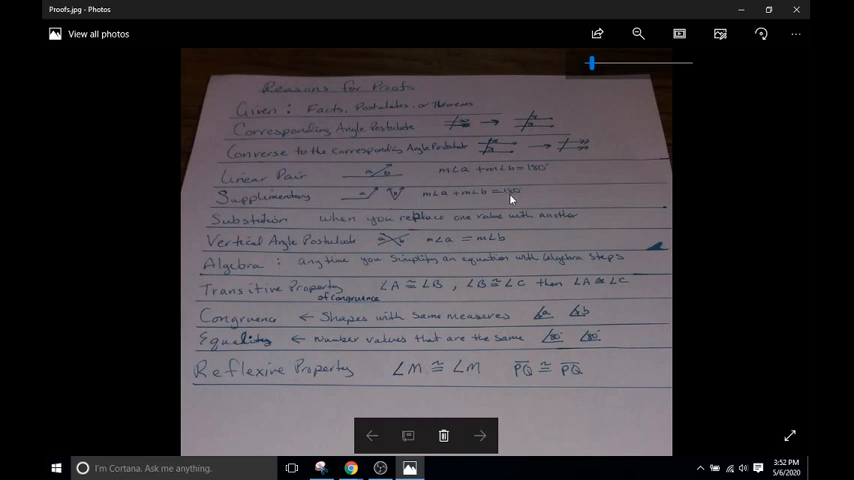
mouse_move(420, 200)
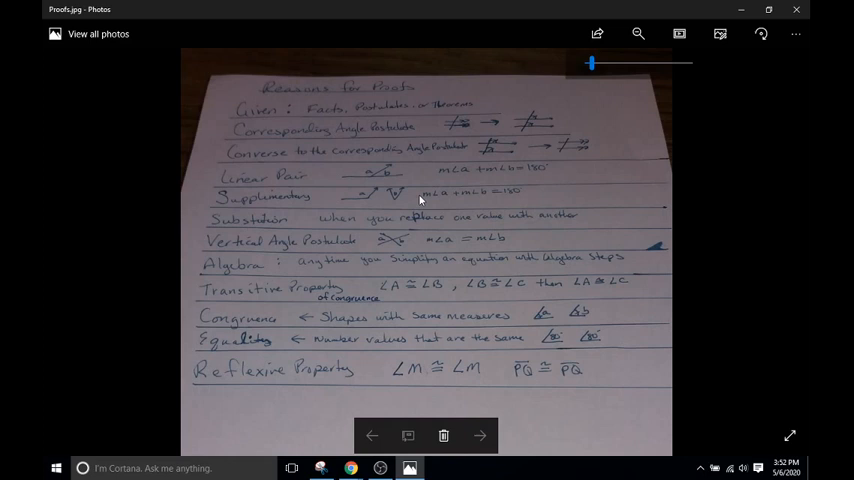
mouse_move(470, 220)
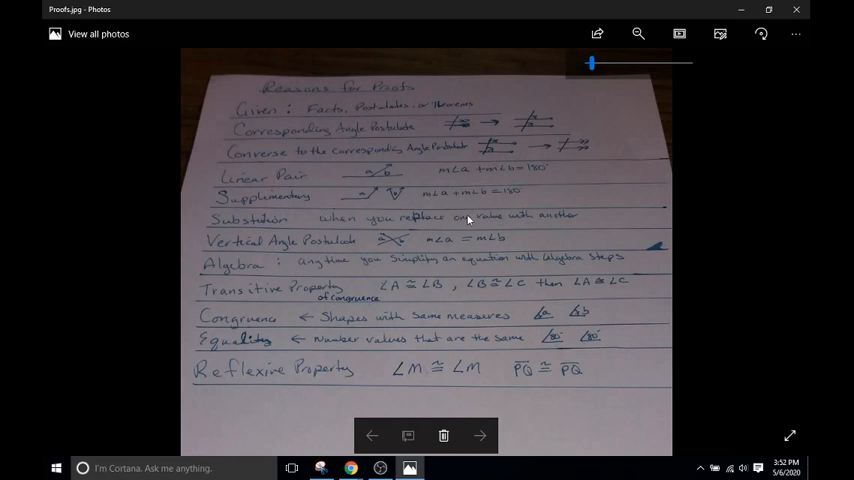
mouse_move(320, 201)
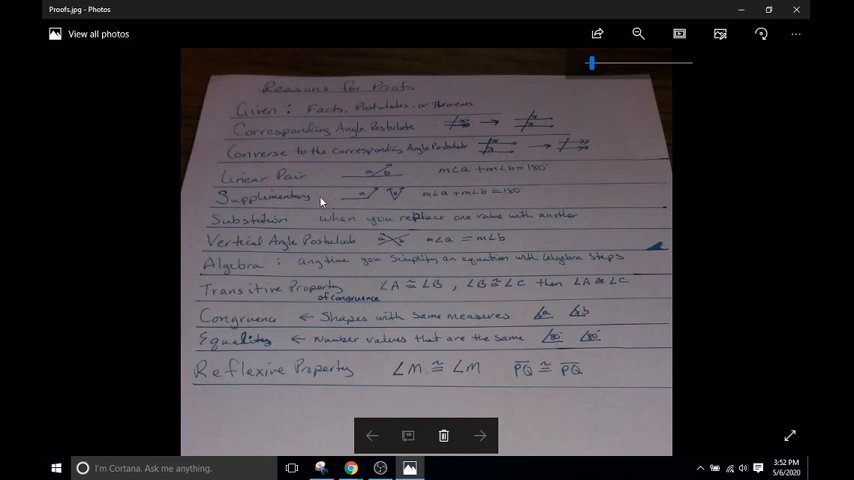
mouse_move(342, 213)
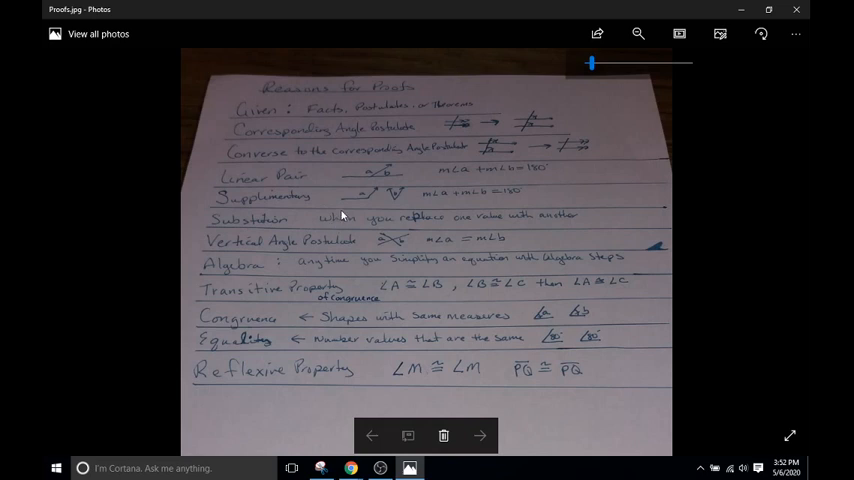
mouse_move(349, 219)
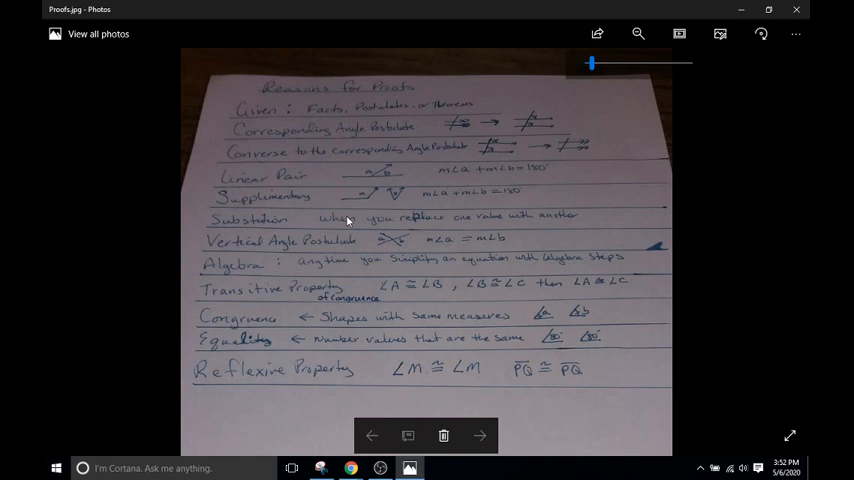
mouse_move(281, 226)
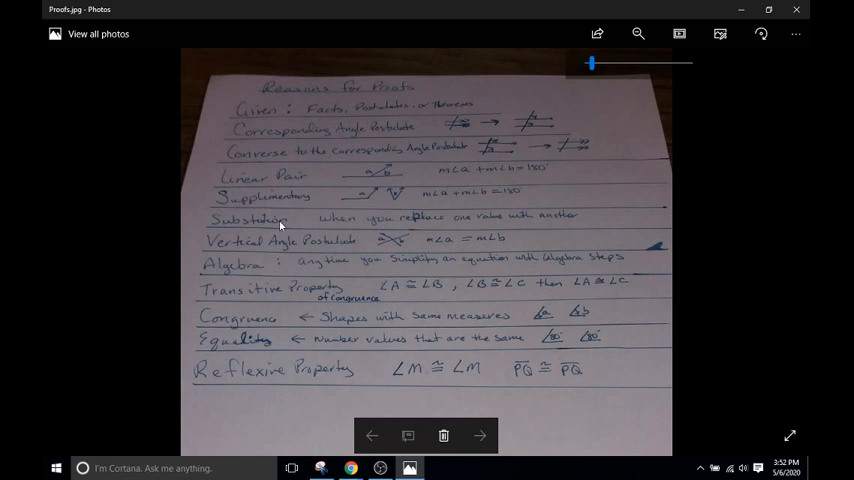
mouse_move(425, 242)
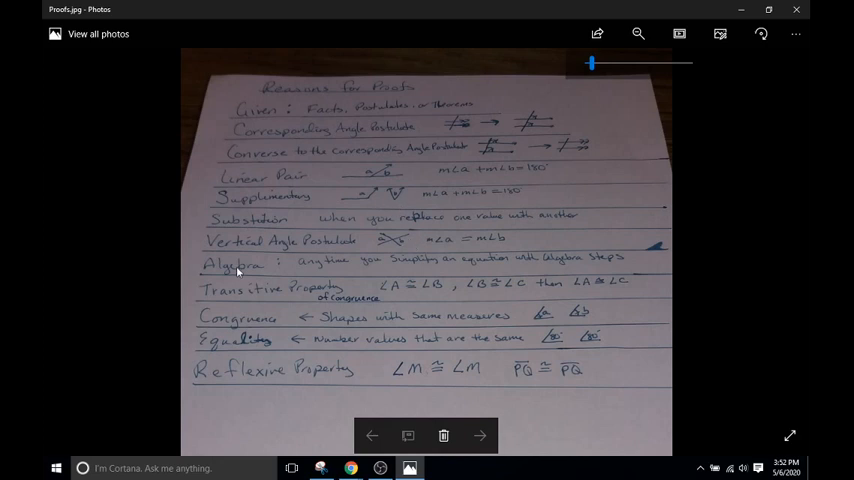
mouse_move(402, 270)
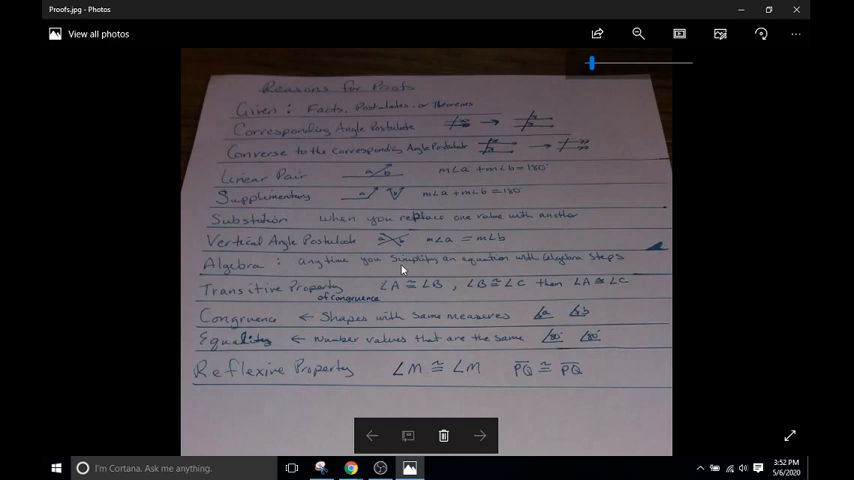
mouse_move(146, 284)
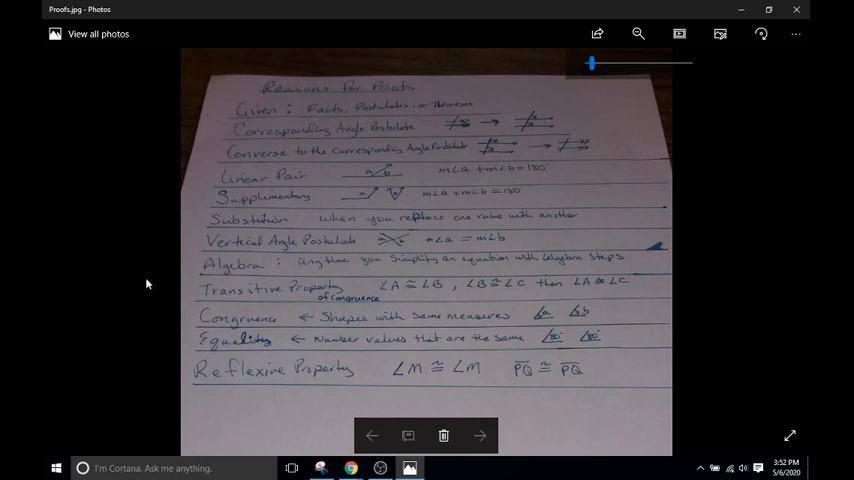
mouse_move(284, 299)
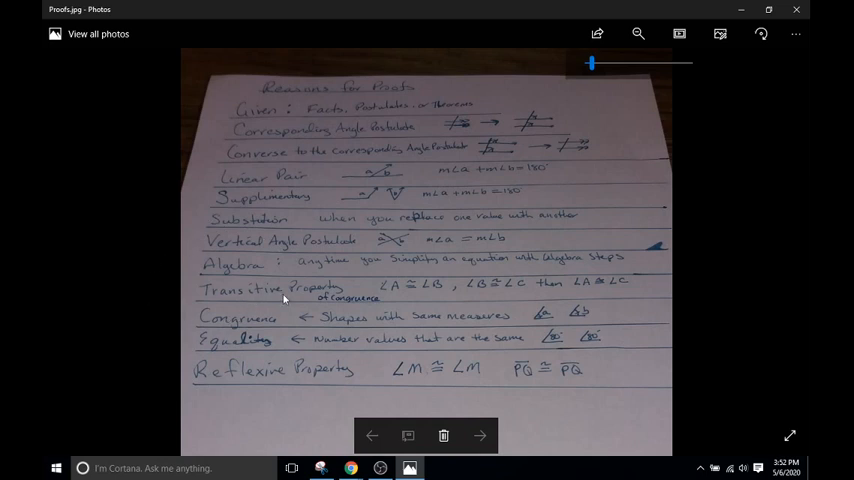
mouse_move(410, 300)
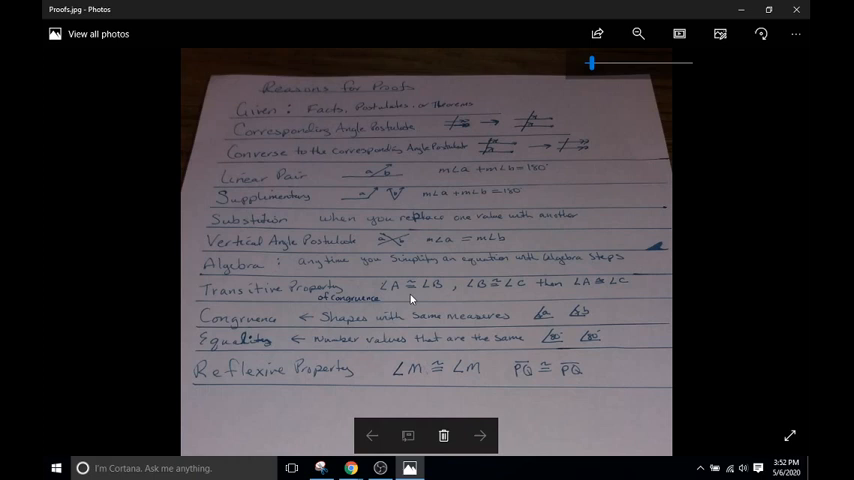
mouse_move(568, 280)
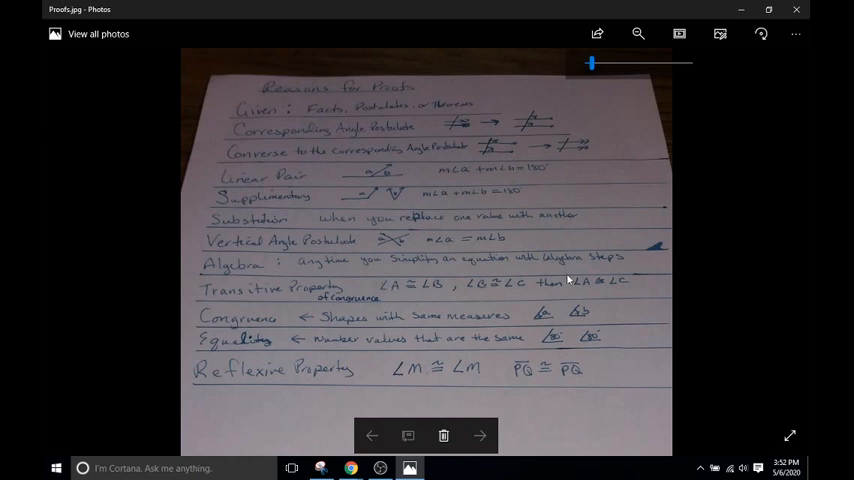
mouse_move(528, 296)
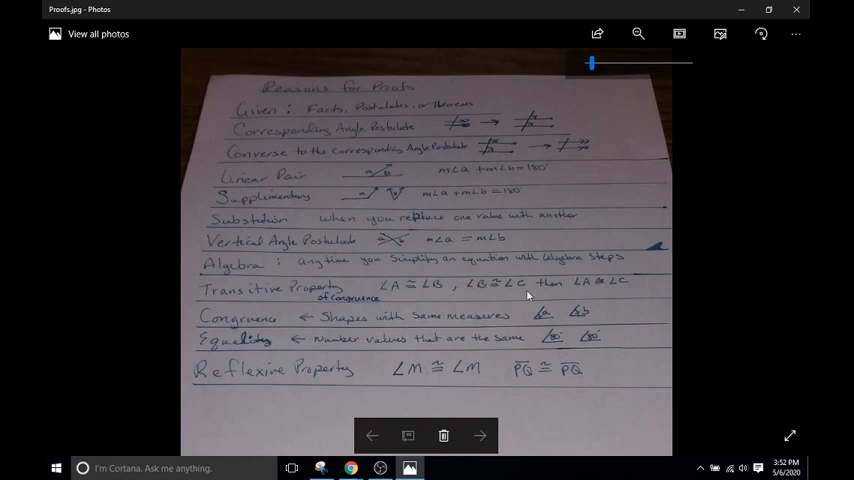
mouse_move(440, 308)
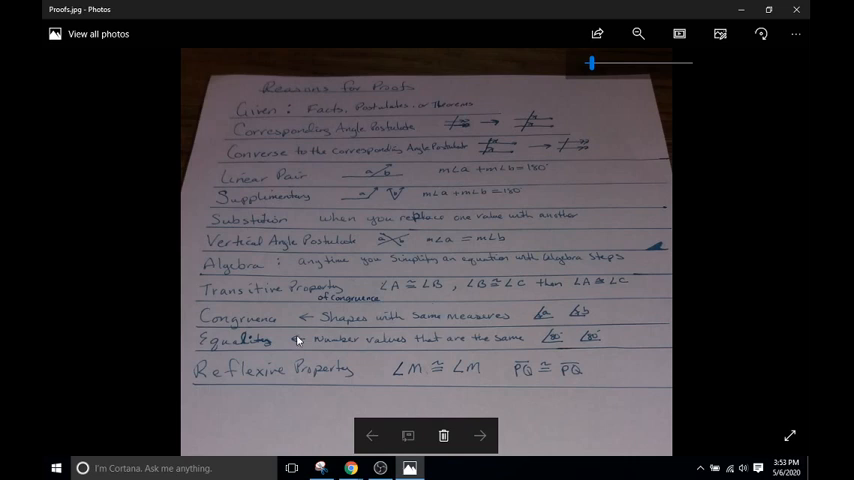
mouse_move(375, 330)
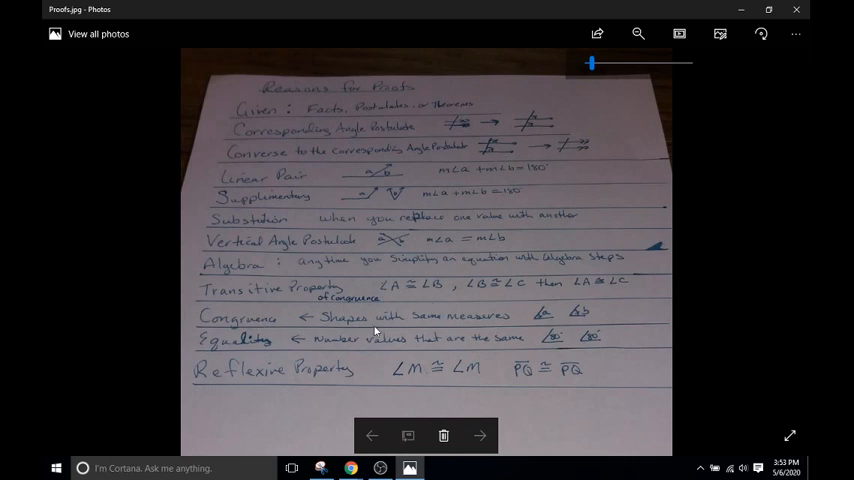
mouse_move(613, 316)
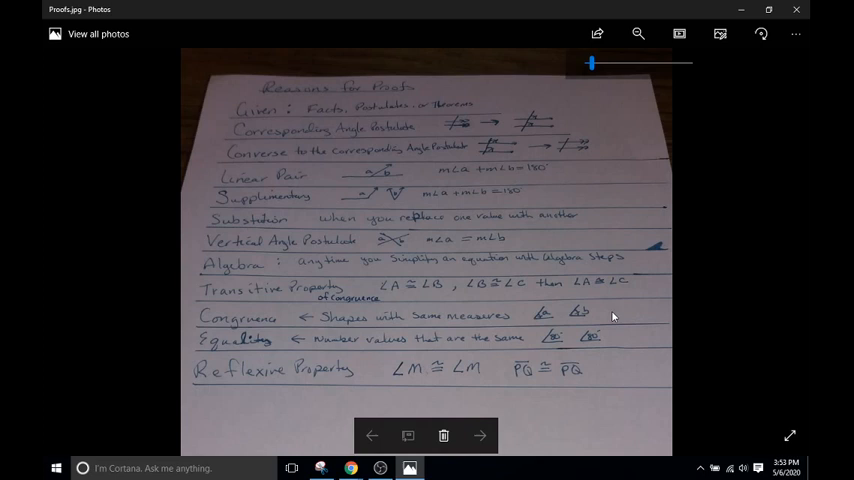
mouse_move(528, 328)
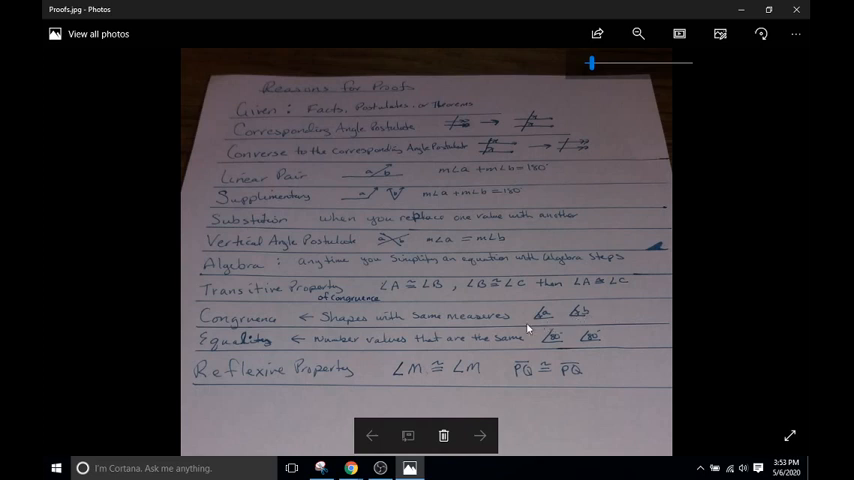
mouse_move(347, 307)
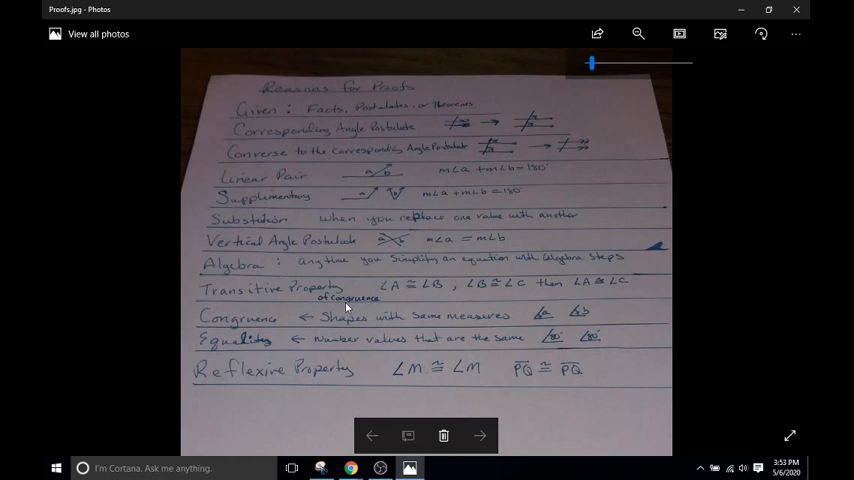
mouse_move(558, 343)
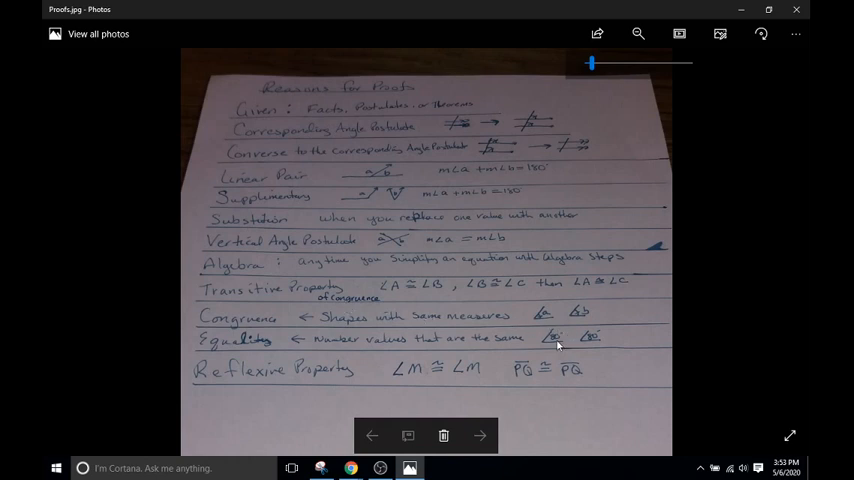
mouse_move(282, 335)
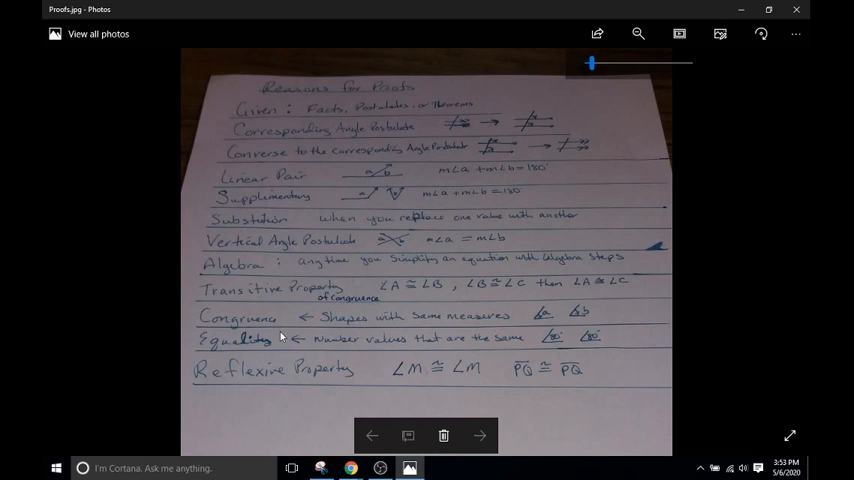
mouse_move(323, 335)
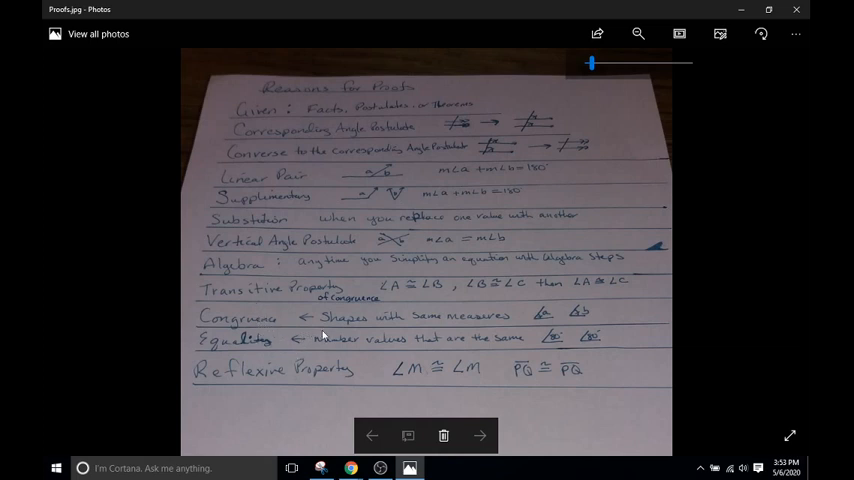
mouse_move(597, 318)
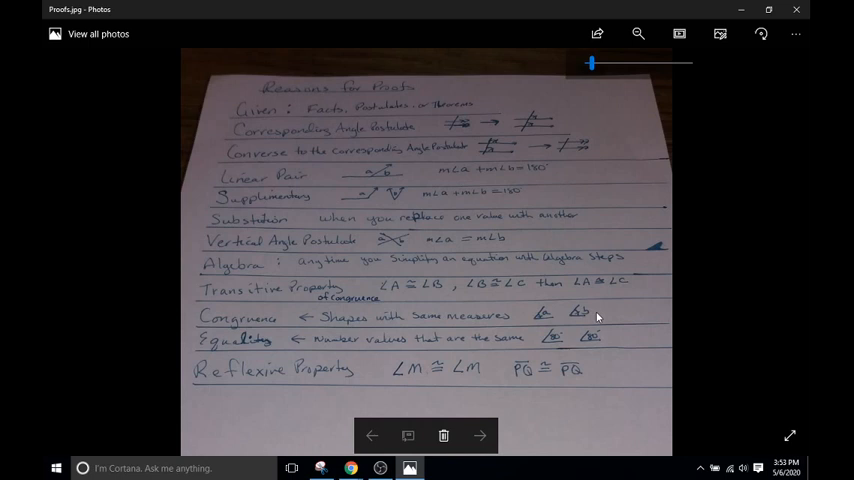
mouse_move(590, 293)
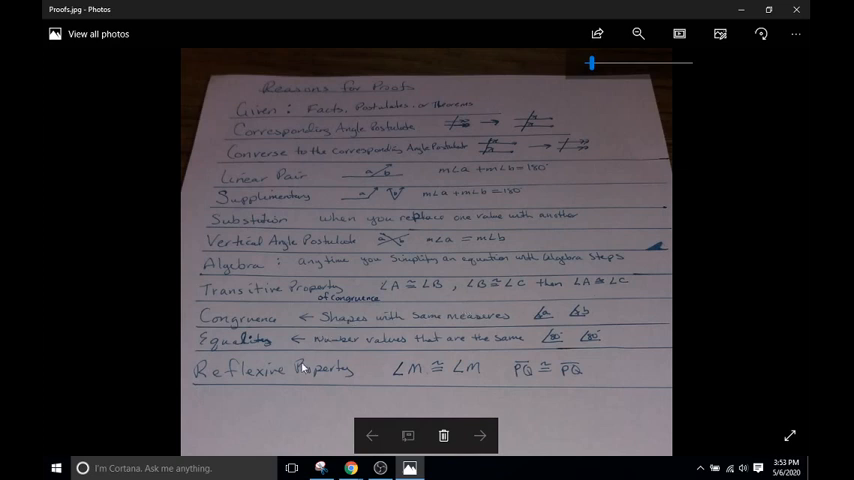
mouse_move(355, 391)
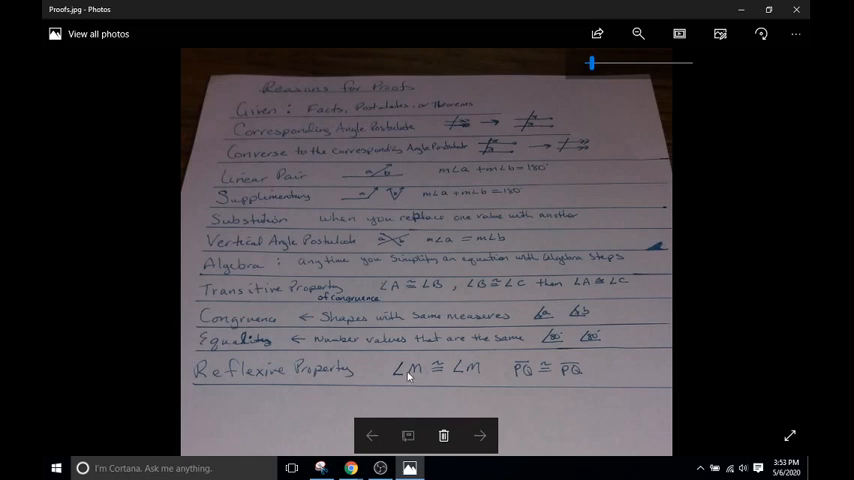
mouse_move(573, 362)
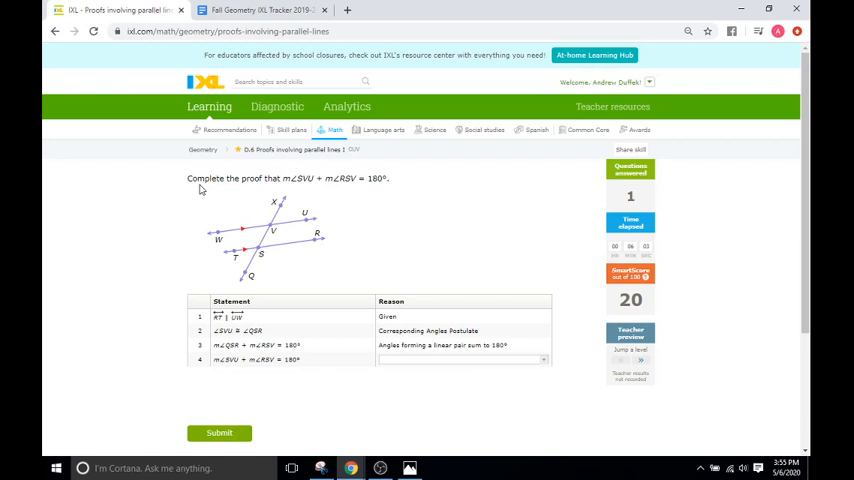
mouse_move(273, 196)
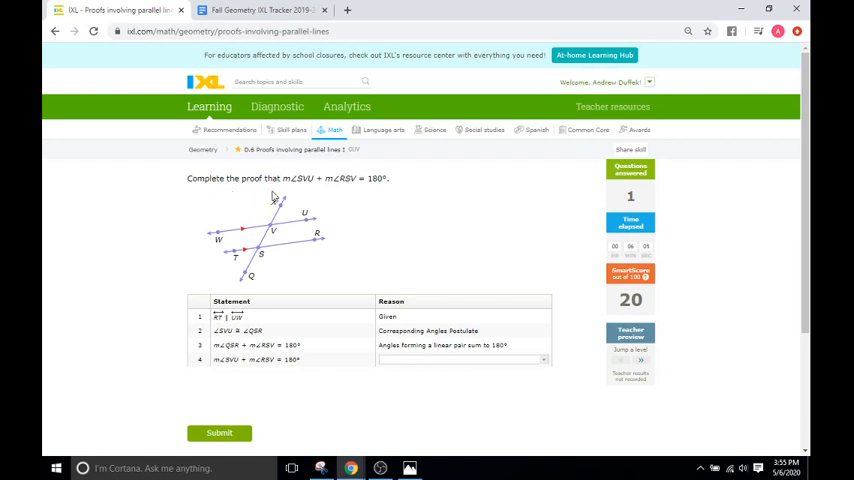
mouse_move(336, 194)
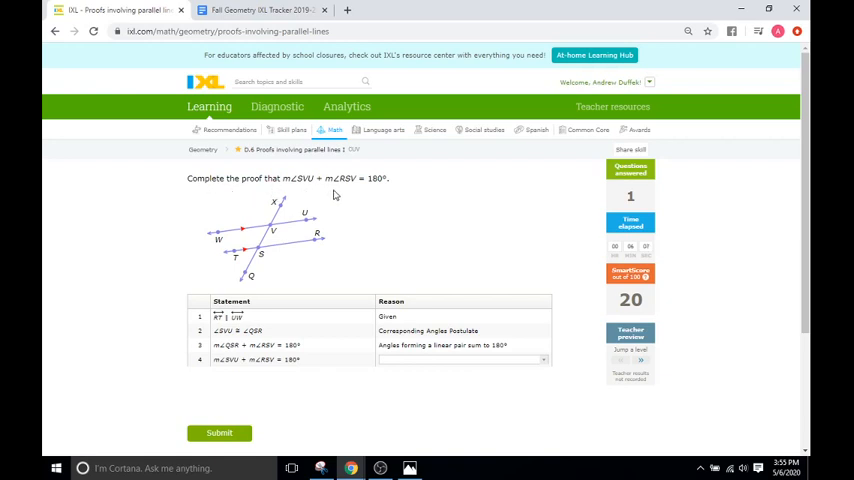
mouse_move(374, 192)
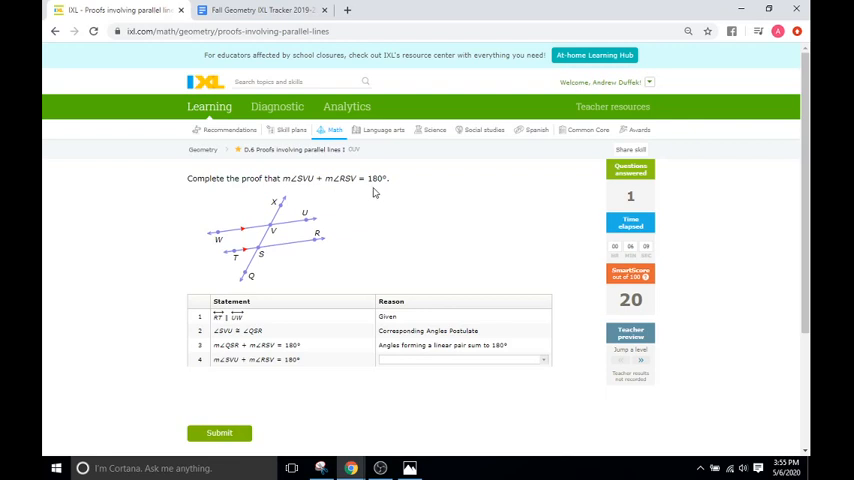
mouse_move(161, 256)
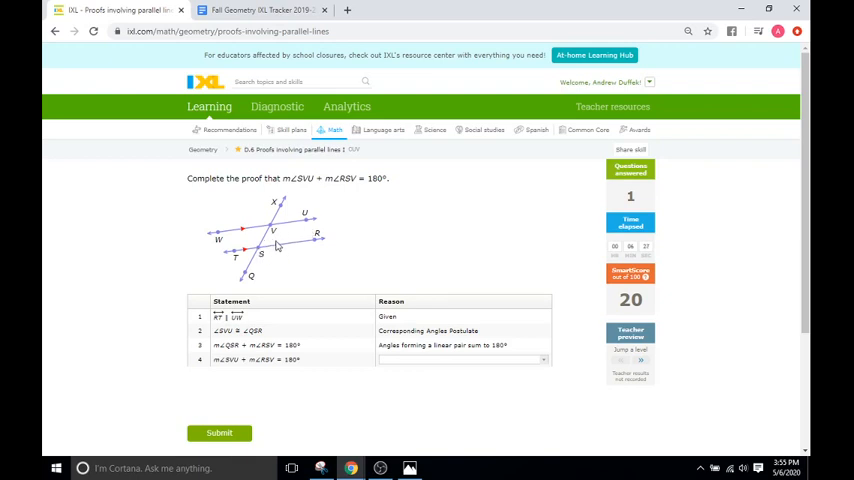
mouse_move(394, 344)
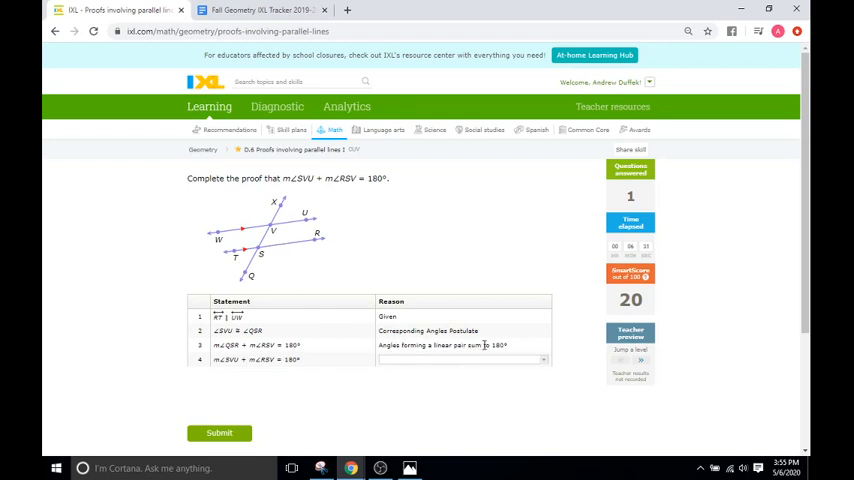
mouse_move(349, 295)
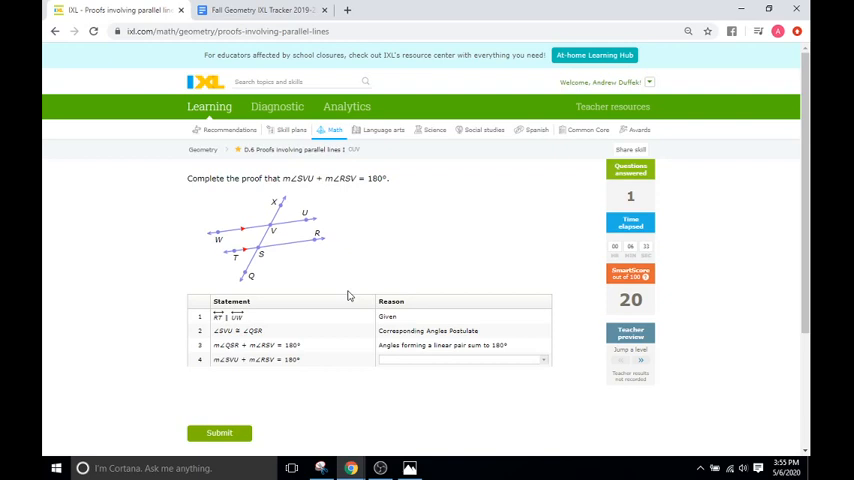
mouse_move(268, 295)
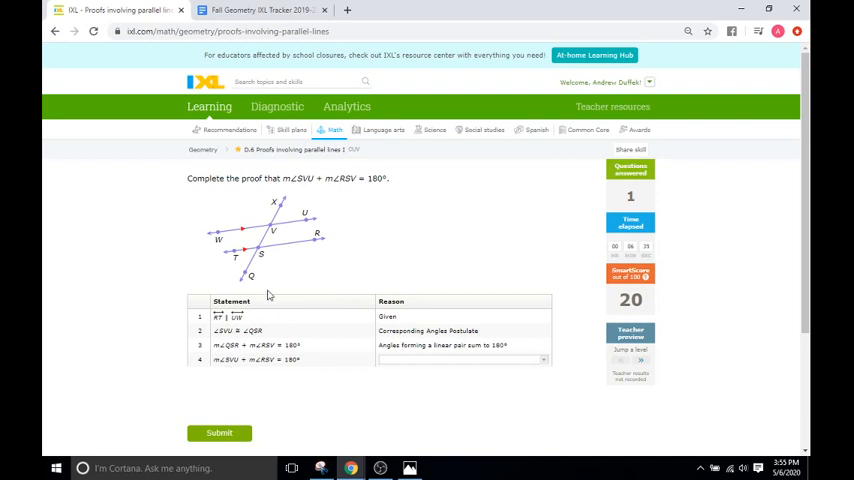
mouse_move(281, 231)
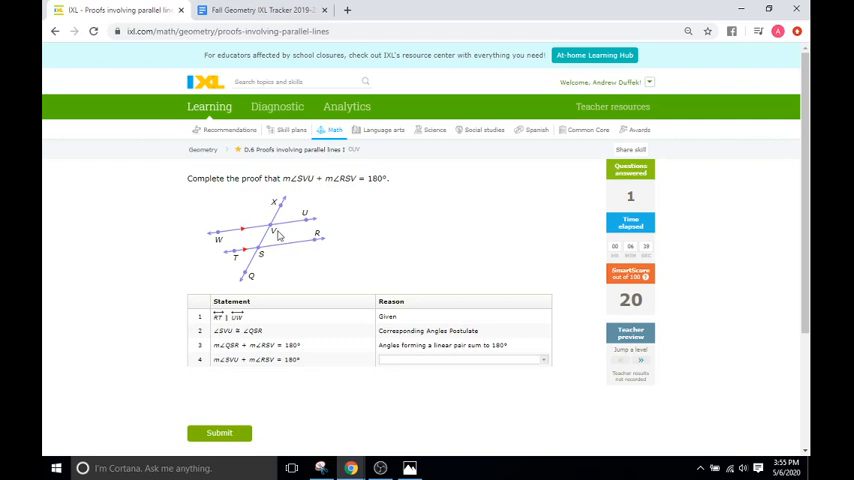
mouse_move(338, 250)
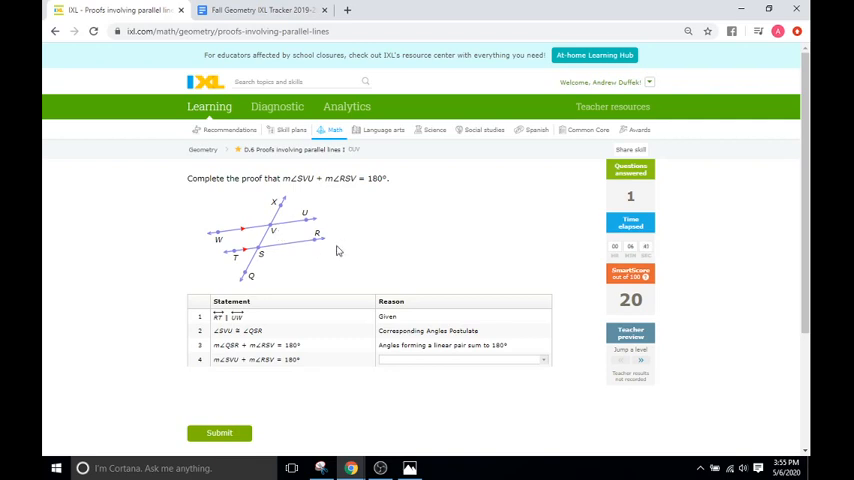
mouse_move(275, 234)
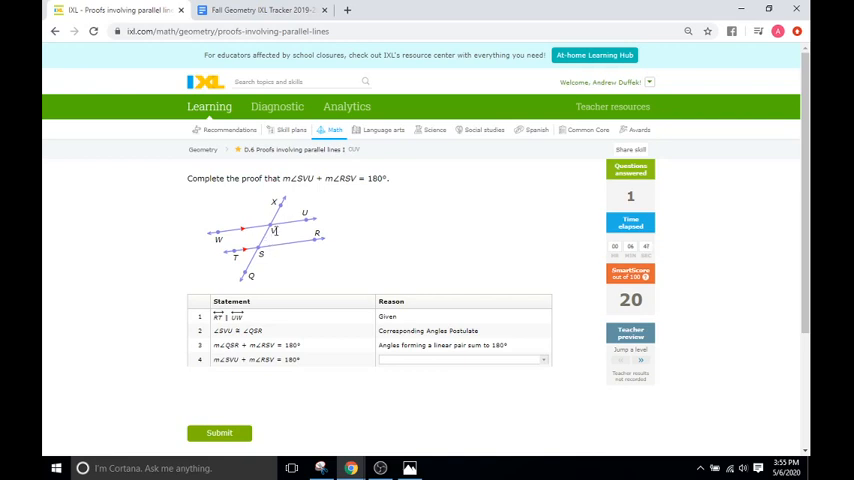
mouse_move(483, 384)
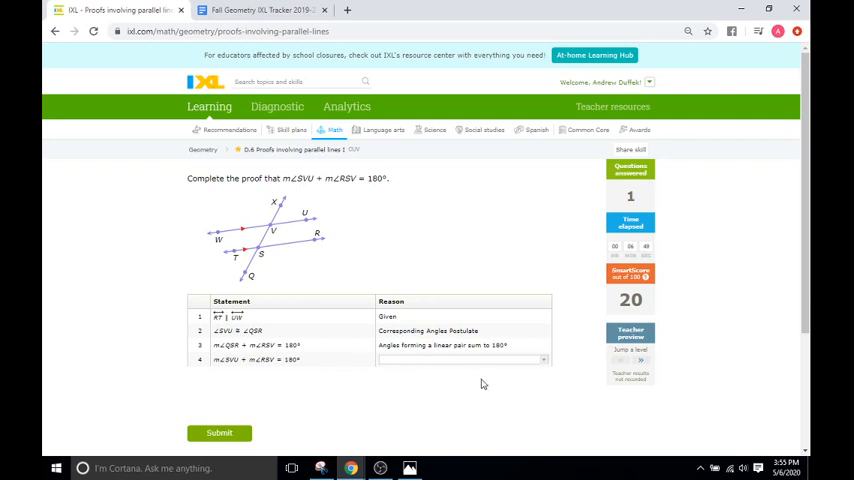
Step: Open the step 4 reason list for the m∠SVU + m∠RSV = 180° proof
click(543, 360)
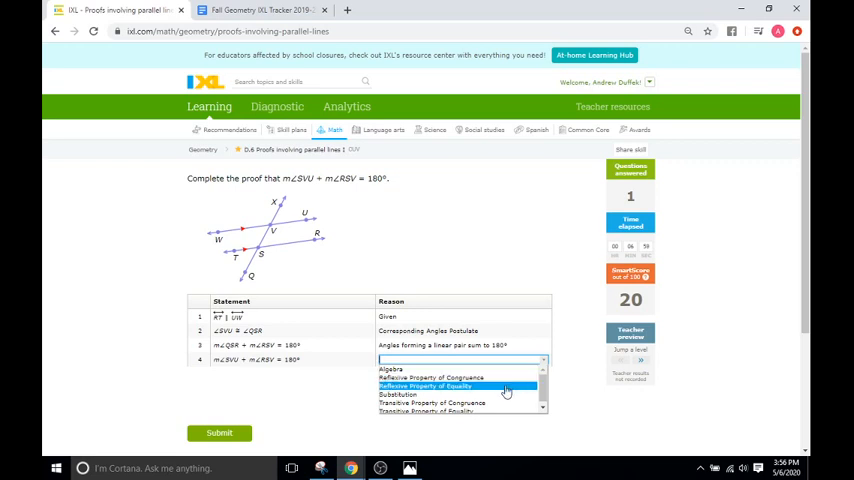
mouse_move(507, 393)
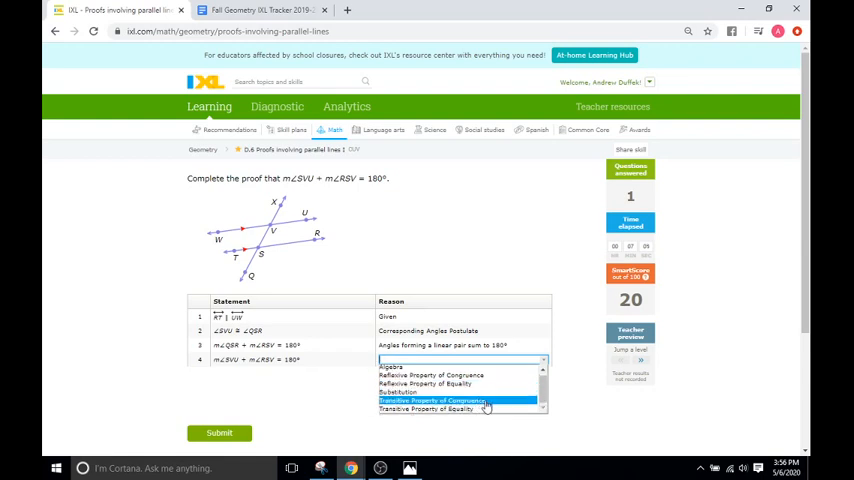
mouse_move(488, 408)
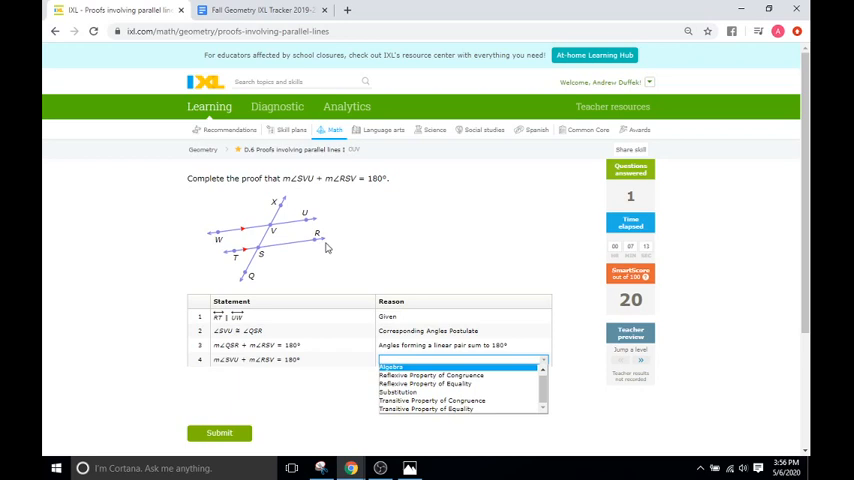
mouse_move(250, 370)
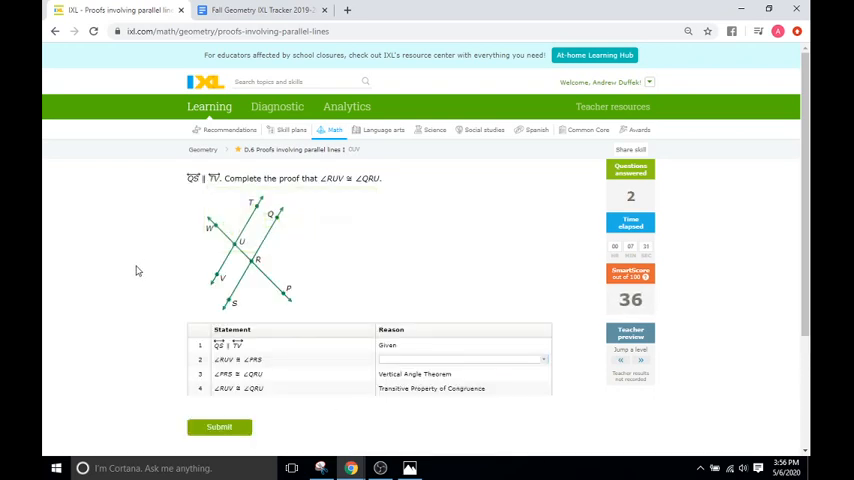
scroll(down, 3)
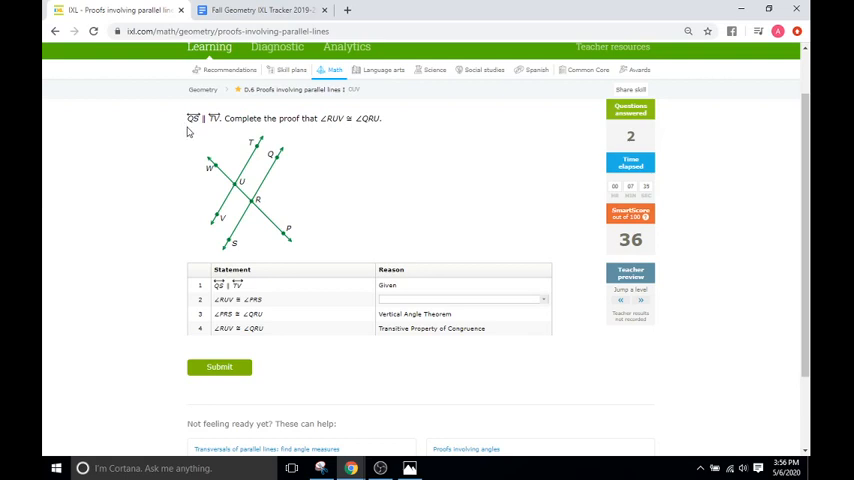
mouse_move(228, 224)
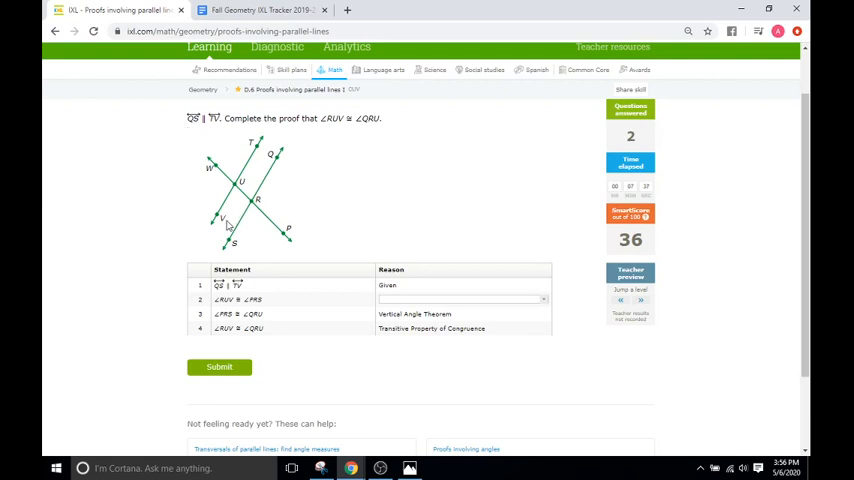
mouse_move(278, 168)
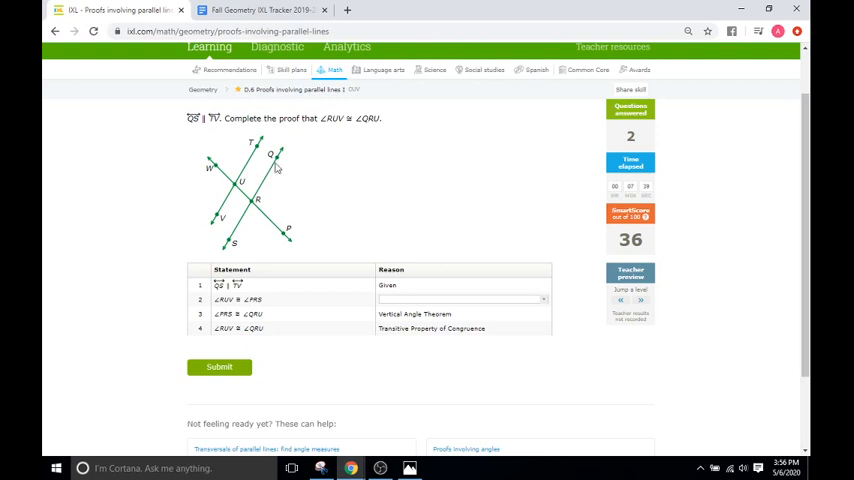
mouse_move(363, 146)
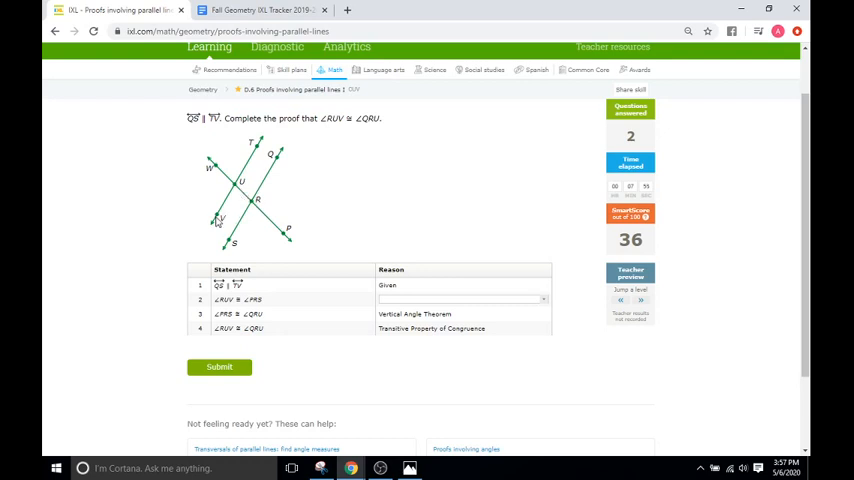
mouse_move(248, 218)
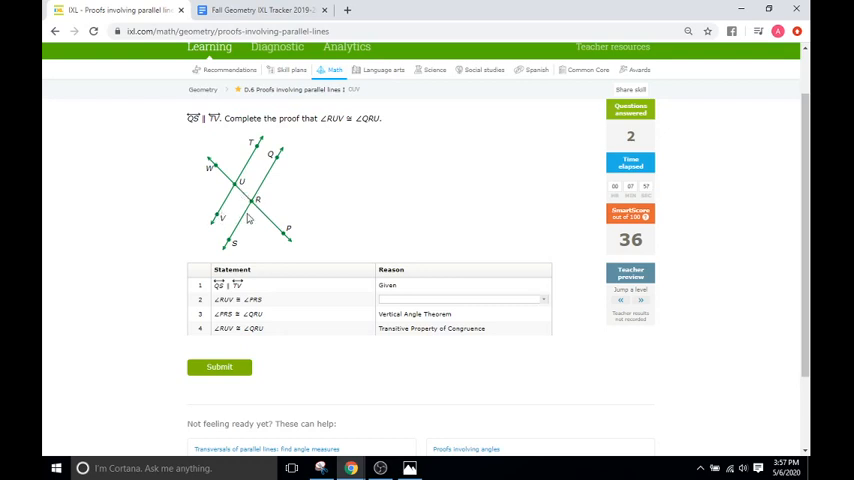
mouse_move(233, 201)
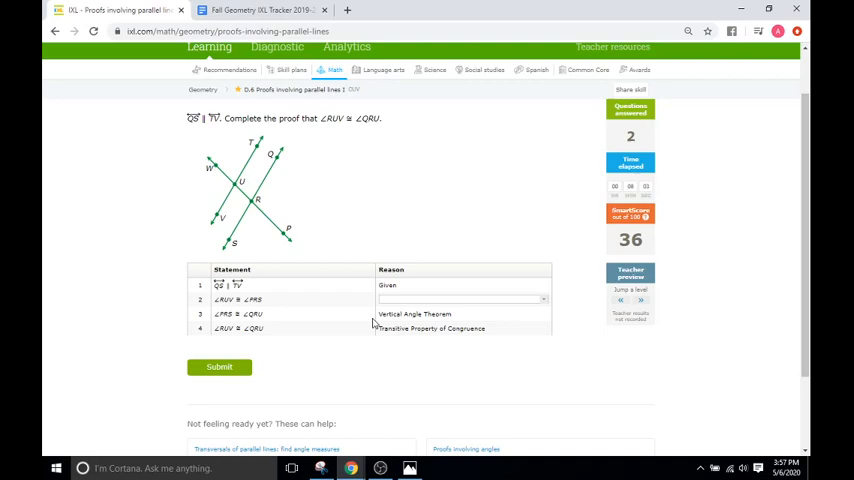
click(409, 468)
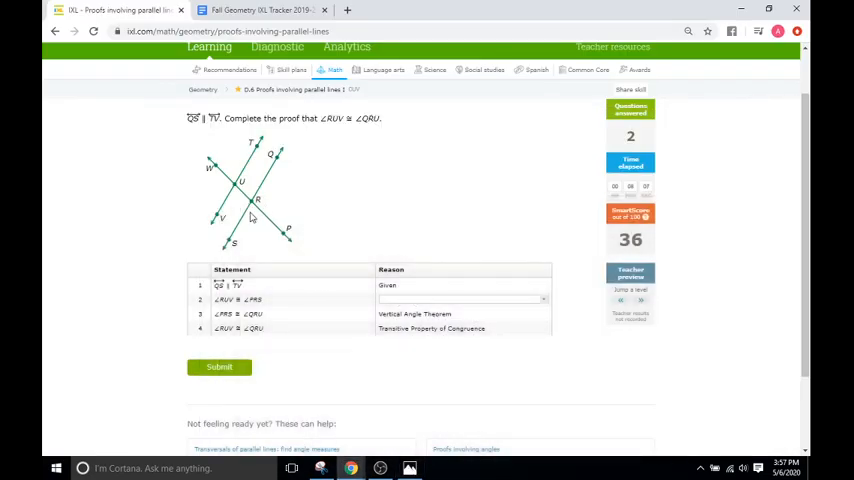
mouse_move(250, 203)
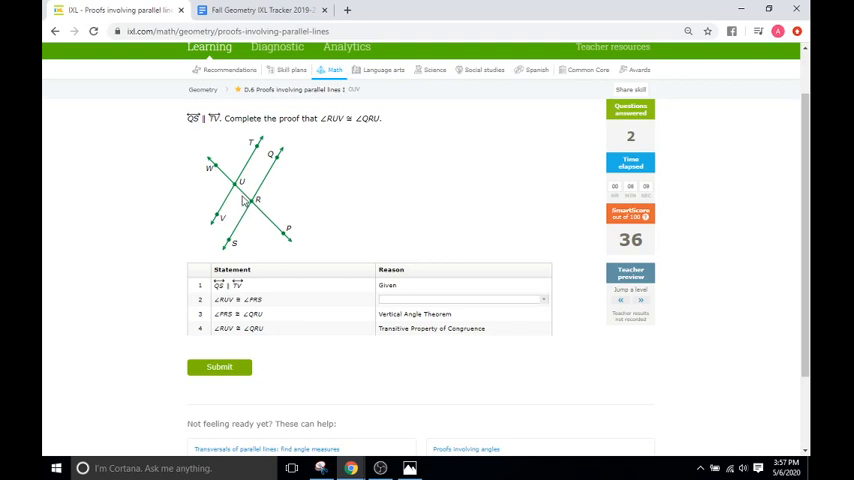
mouse_move(256, 218)
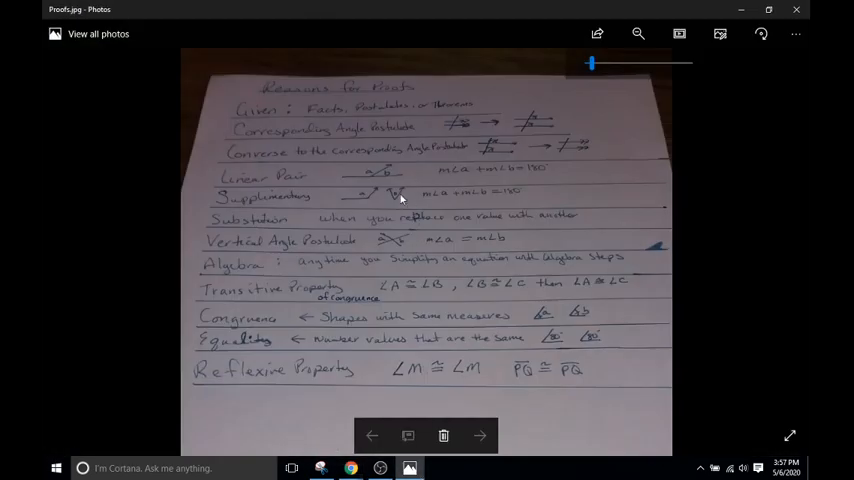
mouse_move(324, 157)
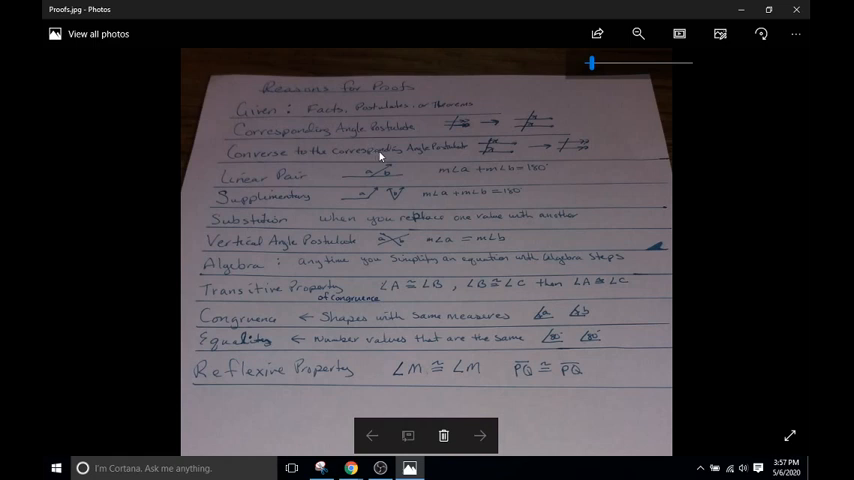
mouse_move(484, 119)
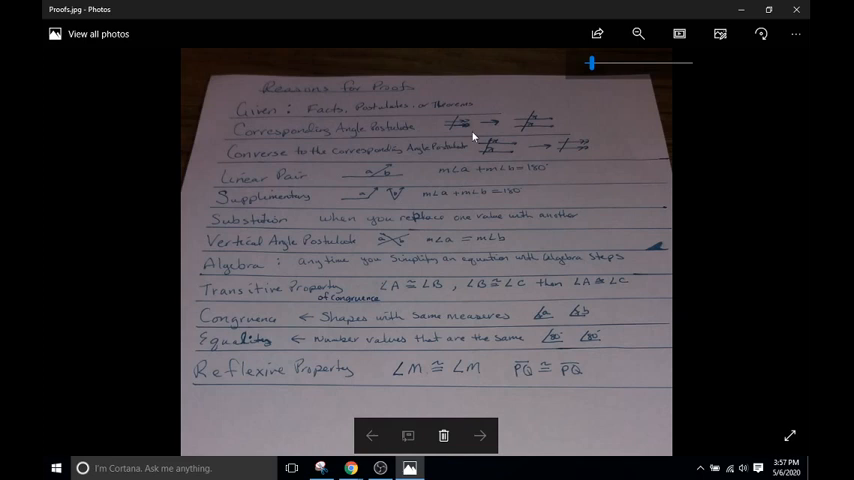
mouse_move(547, 122)
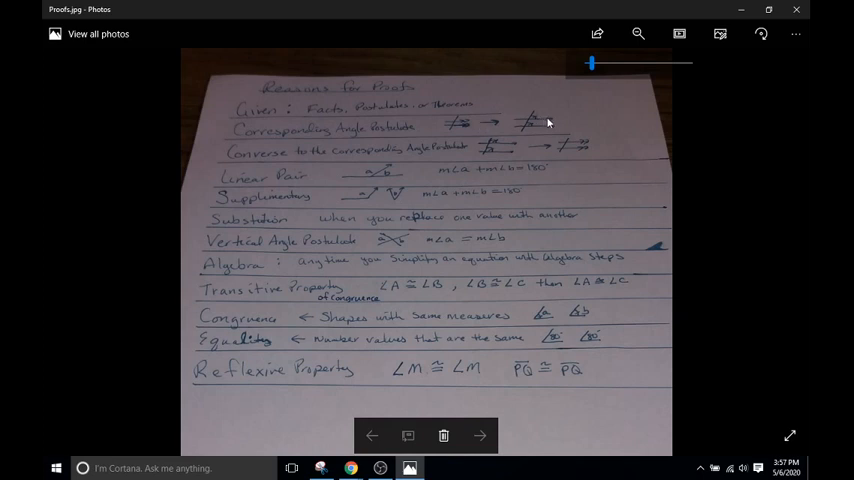
mouse_move(434, 132)
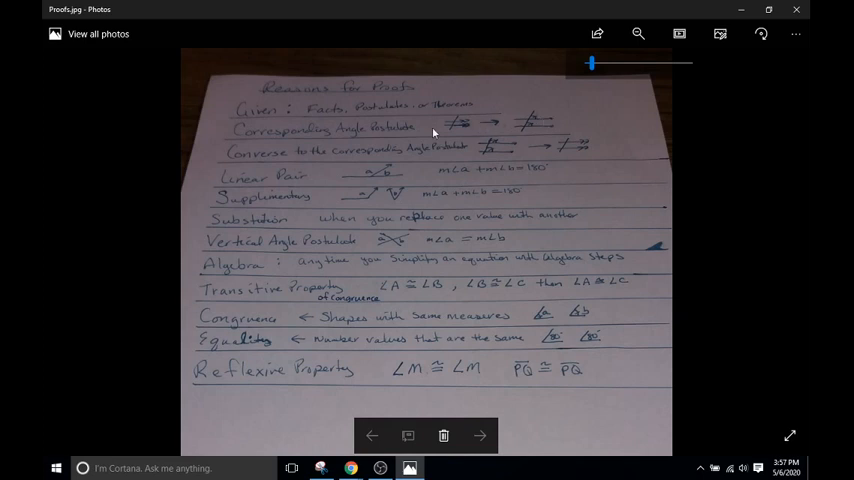
mouse_move(367, 131)
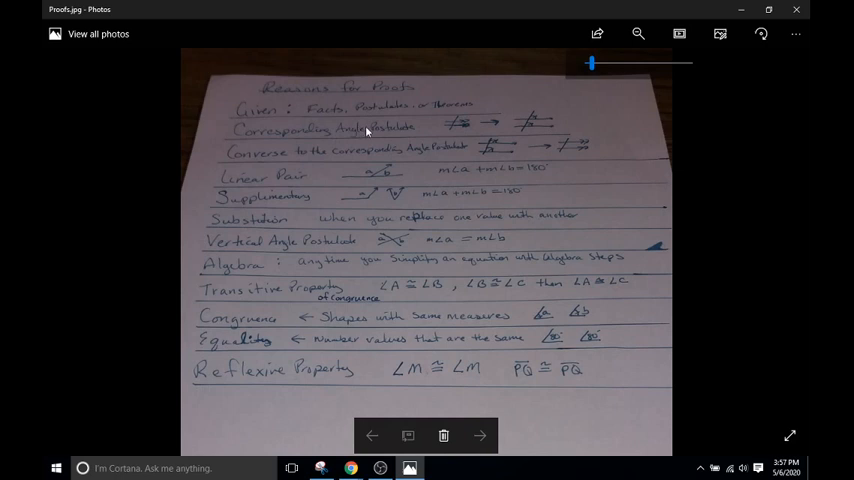
mouse_move(511, 151)
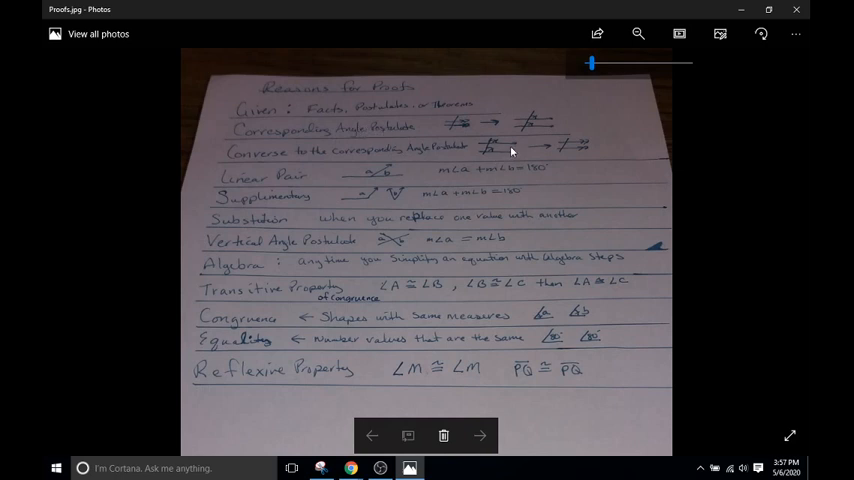
mouse_move(487, 135)
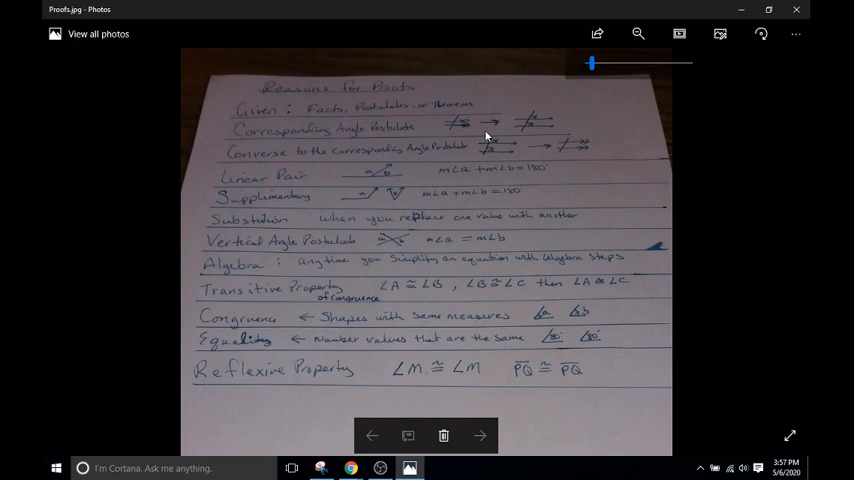
mouse_move(583, 141)
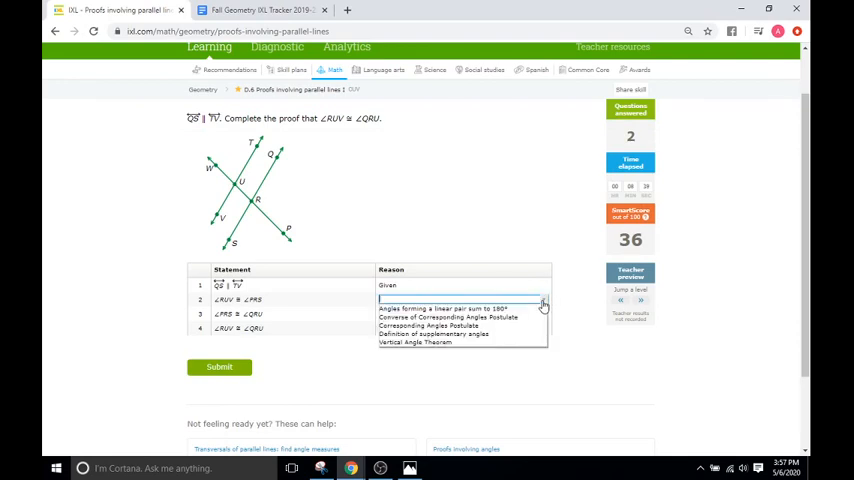
Step: Give step 2 Corresponding Angles Postulate and submit the ∠RUV ≅ ∠QRU proof
click(447, 317)
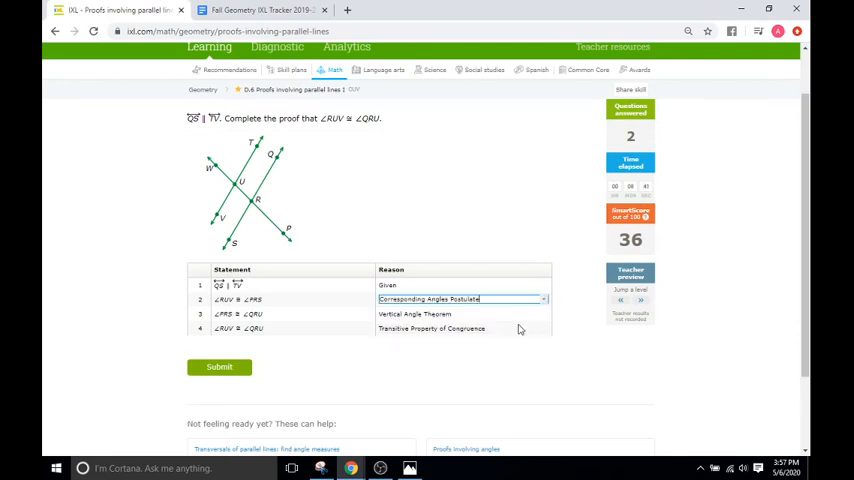
click(218, 367)
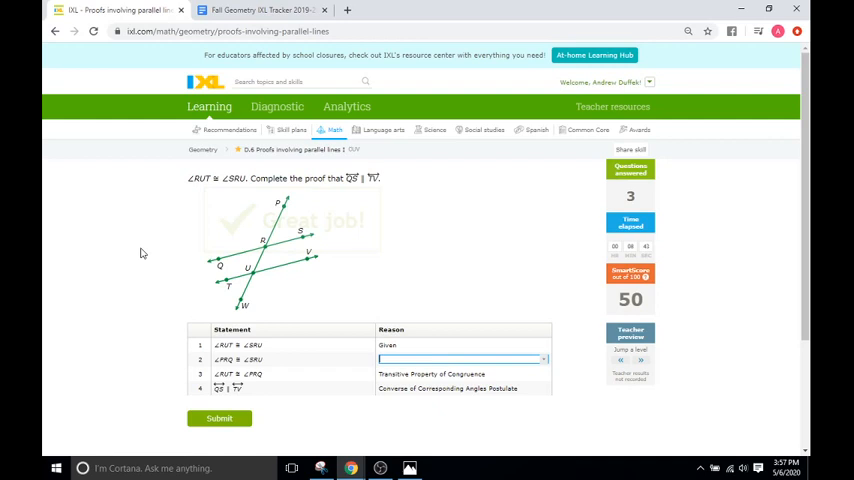
Step: Give step 2 the Vertical Angle Theorem and submit the QS ∥ TV proof
scroll(down, 3)
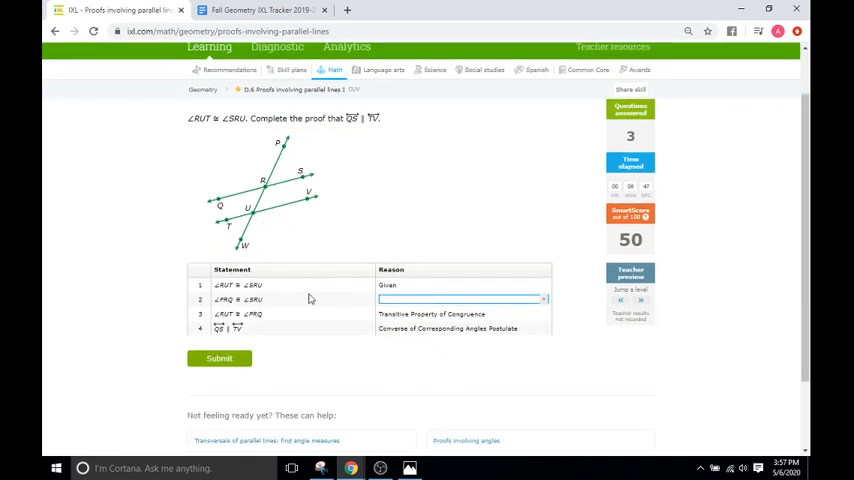
mouse_move(275, 248)
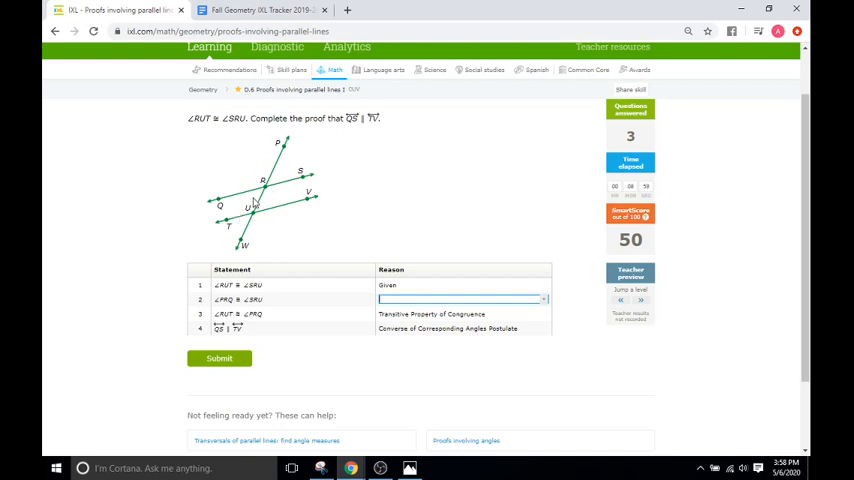
mouse_move(240, 214)
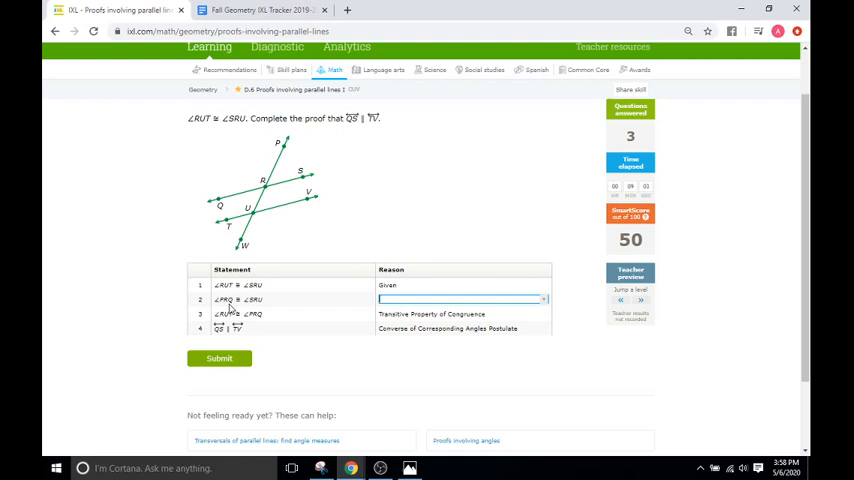
mouse_move(265, 178)
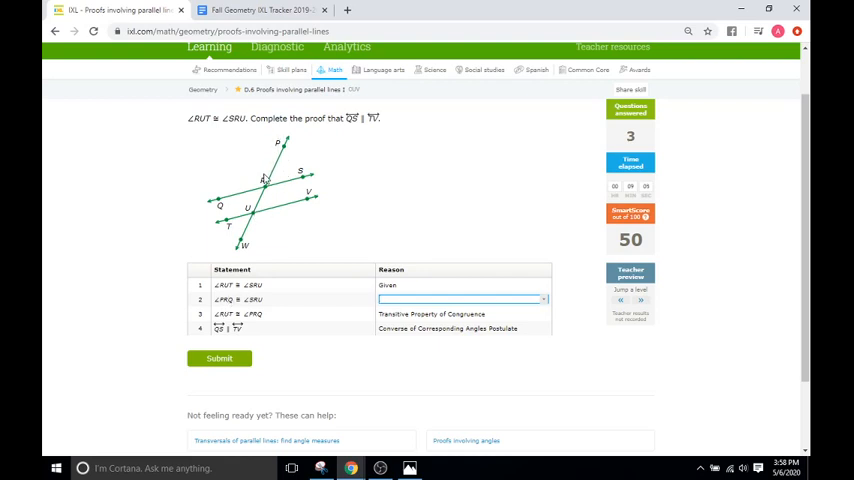
mouse_move(262, 180)
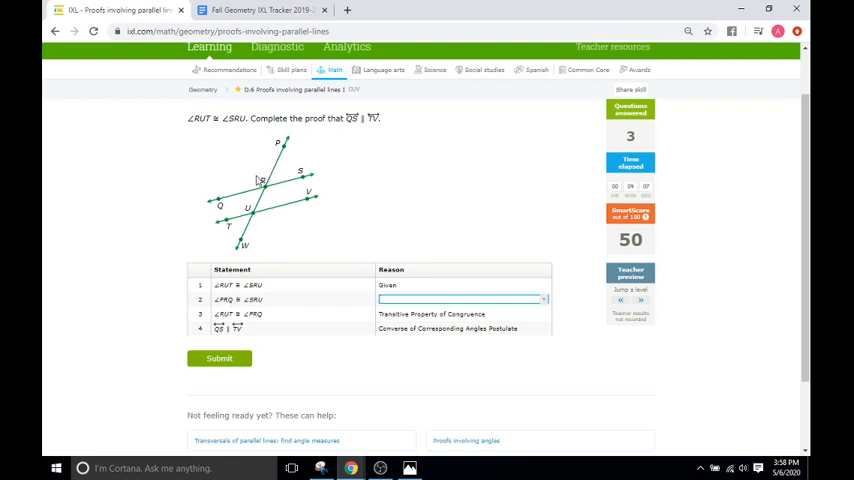
mouse_move(292, 193)
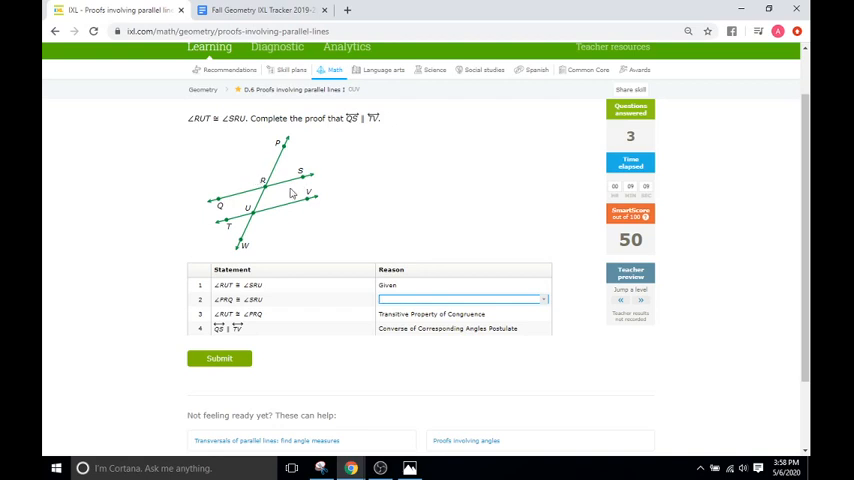
mouse_move(271, 195)
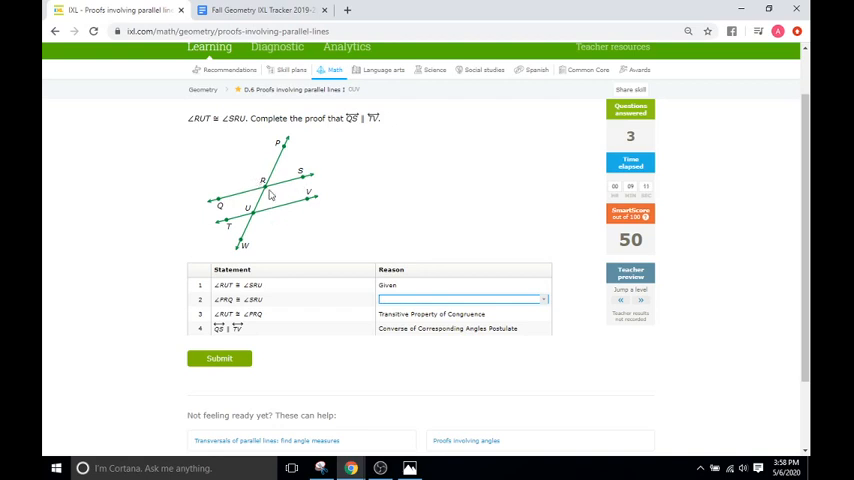
mouse_move(274, 203)
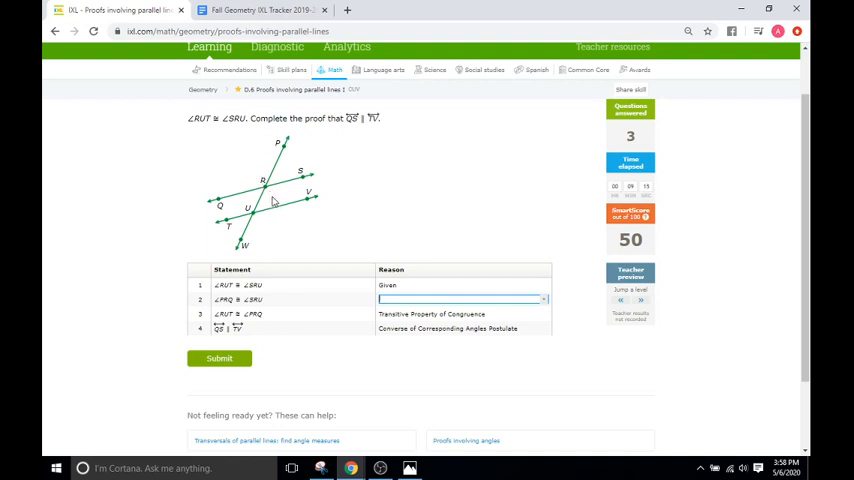
mouse_move(425, 266)
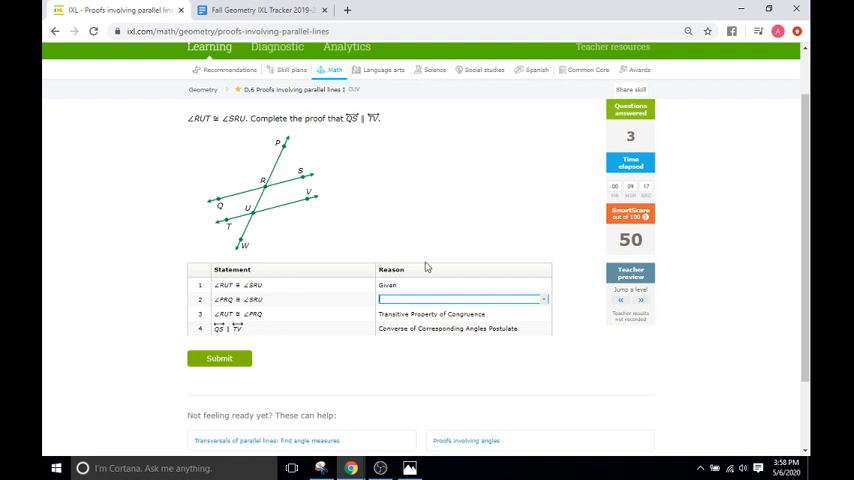
click(462, 299)
text(Vertical Angle Theorem)
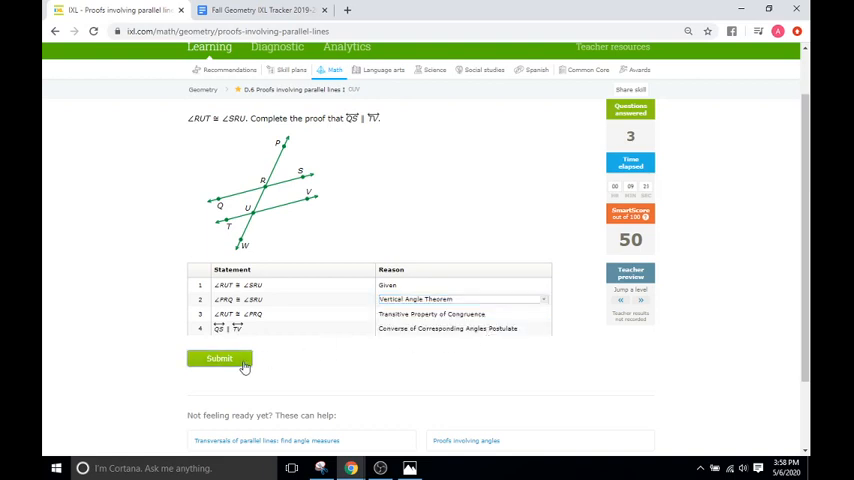
click(219, 358)
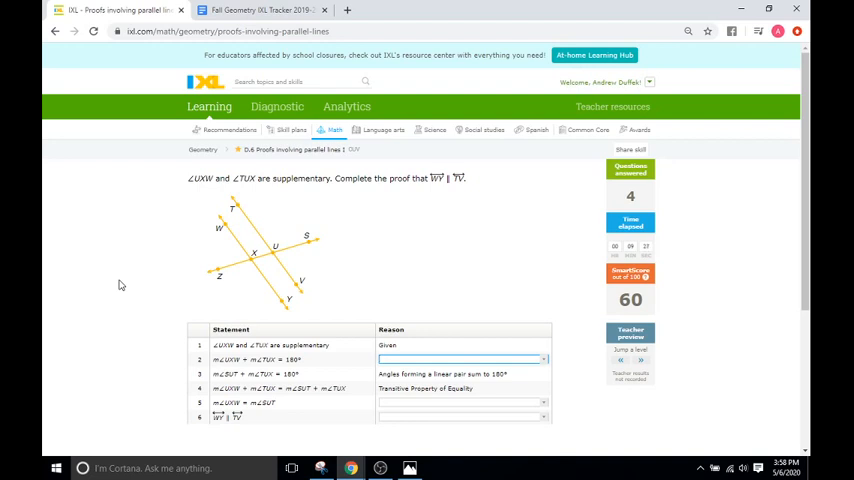
scroll(down, 3)
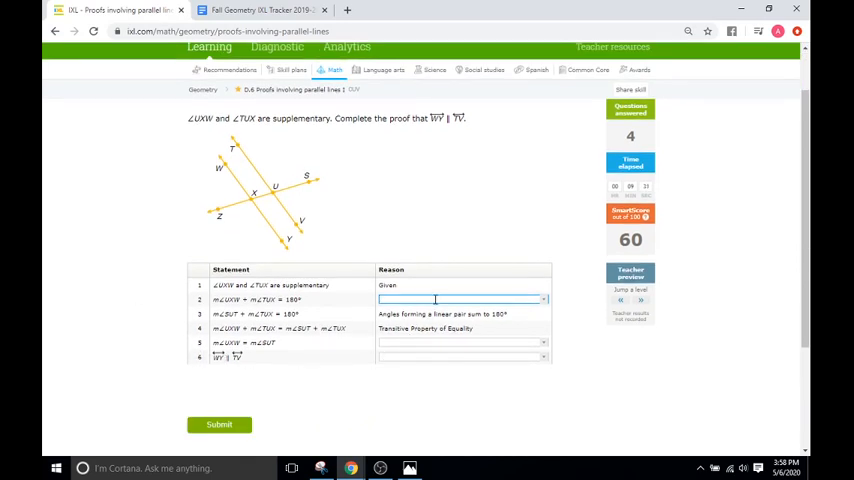
click(460, 299)
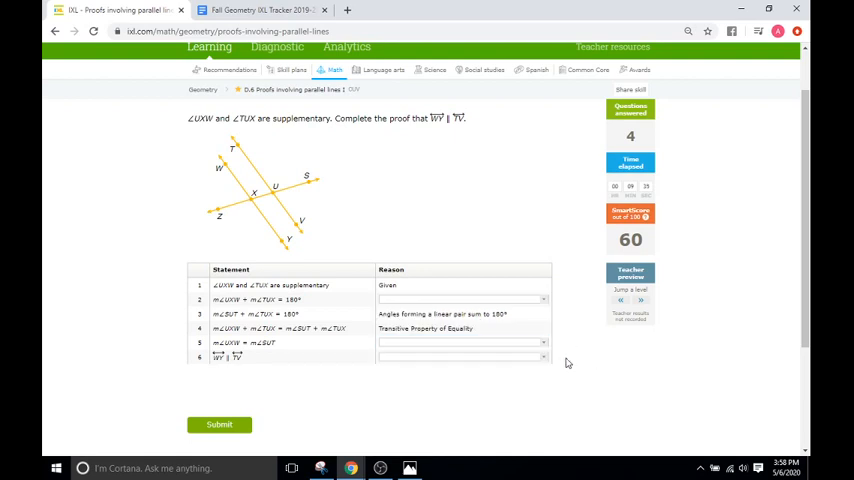
mouse_move(507, 223)
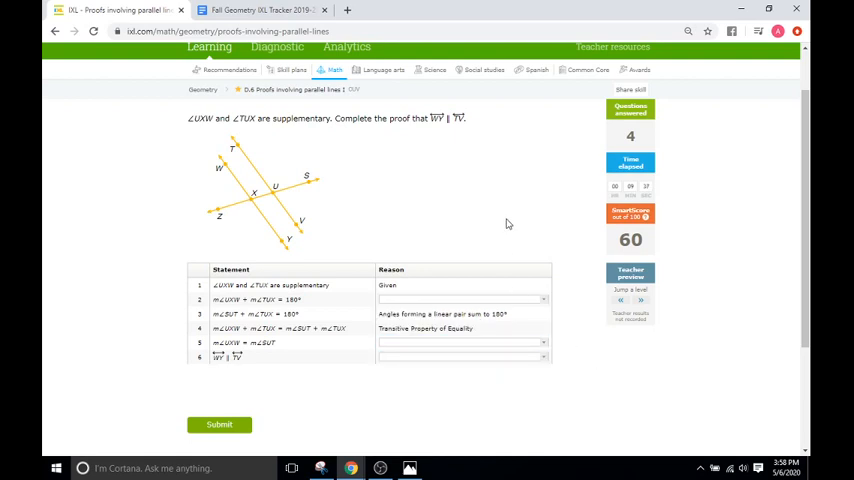